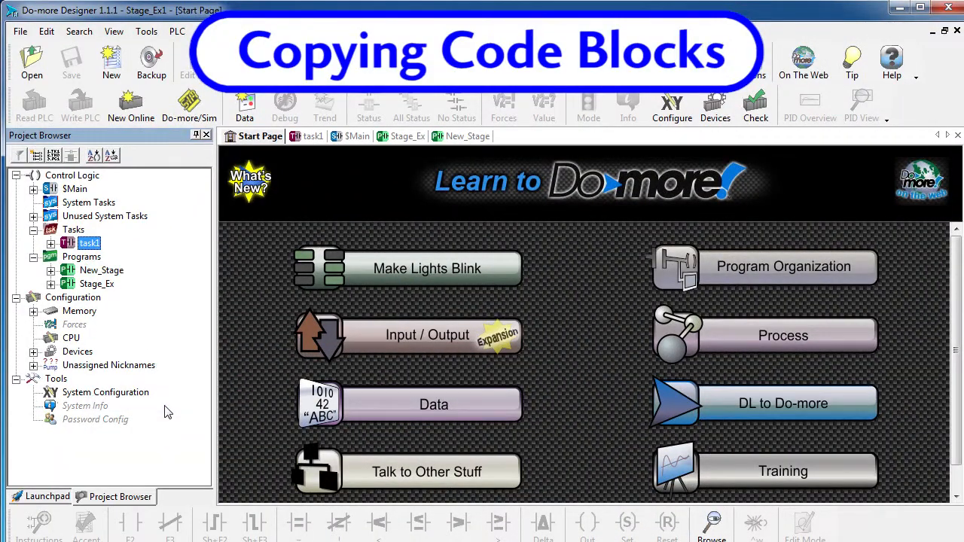
- Duplicate the task1 code block, confirming Yes to create COPY_task1
right_click(74, 230)
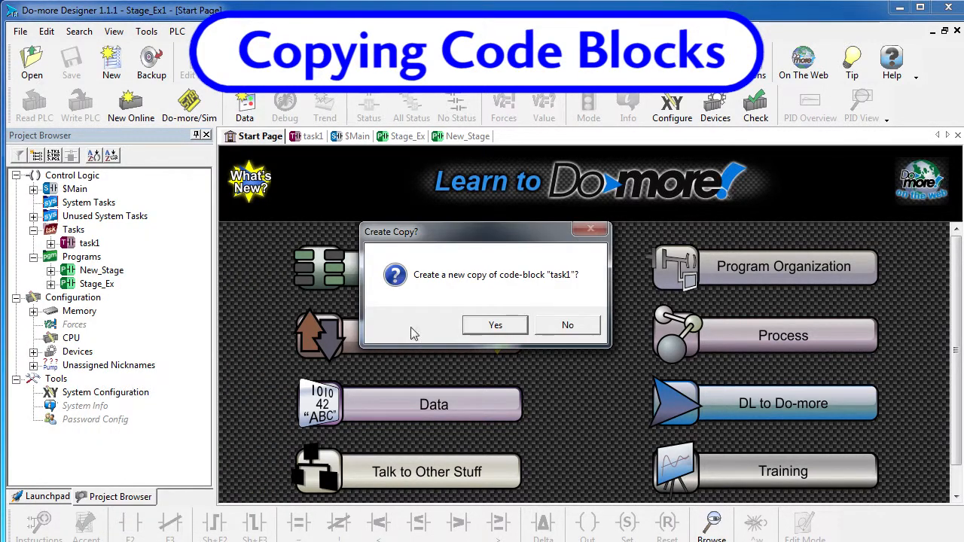
left_click(495, 325)
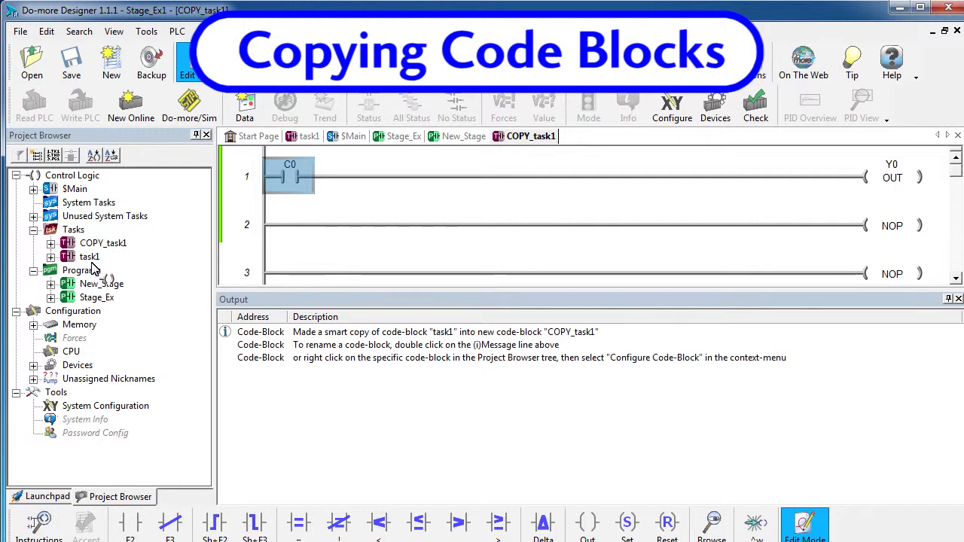
mouse_move(95, 259)
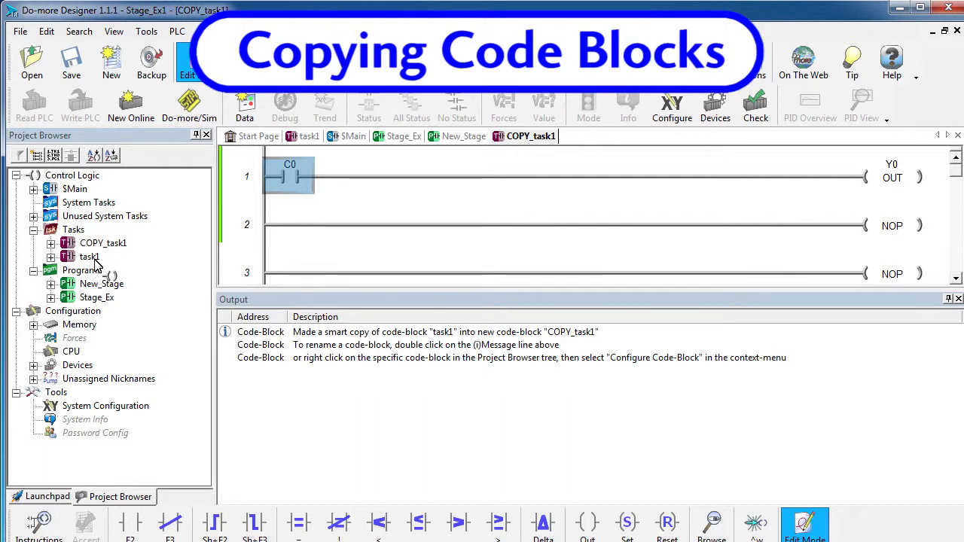
mouse_move(97, 260)
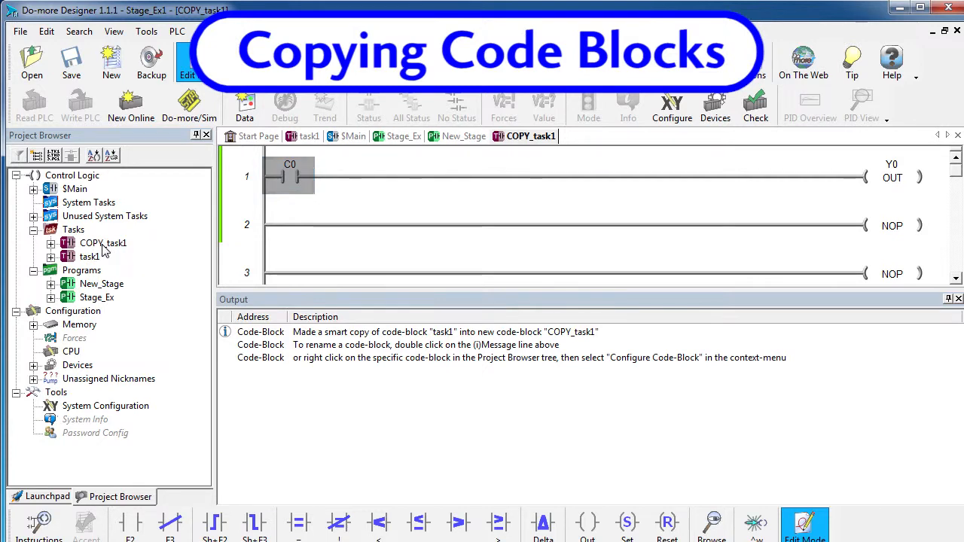
- In Configure Code-Block for COPY_task1, change the name to task2 and confirm
right_click(102, 242)
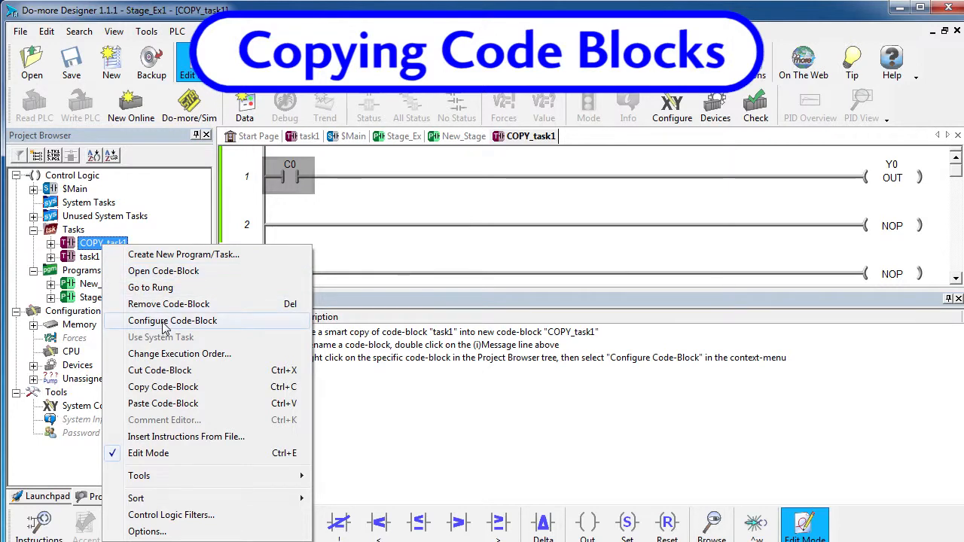
left_click(172, 320)
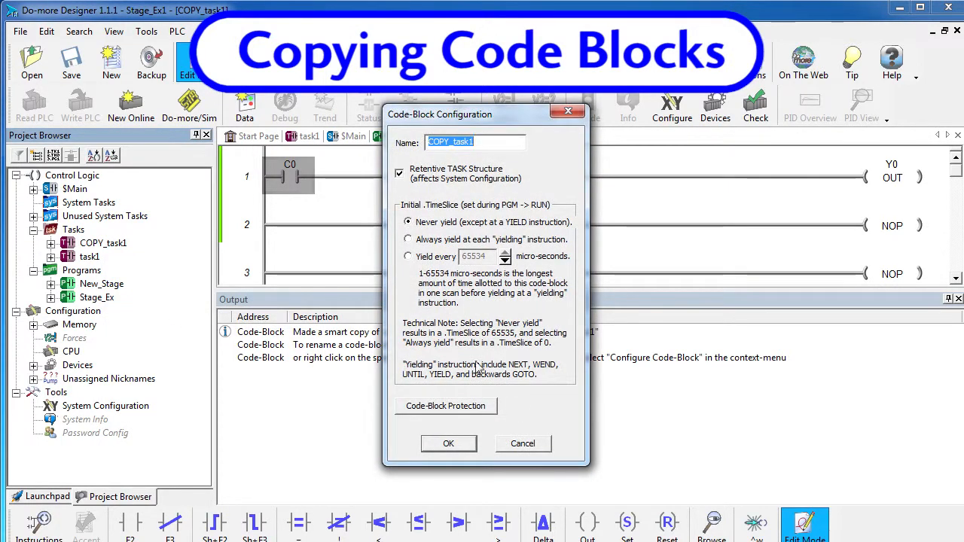
left_click(448, 443)
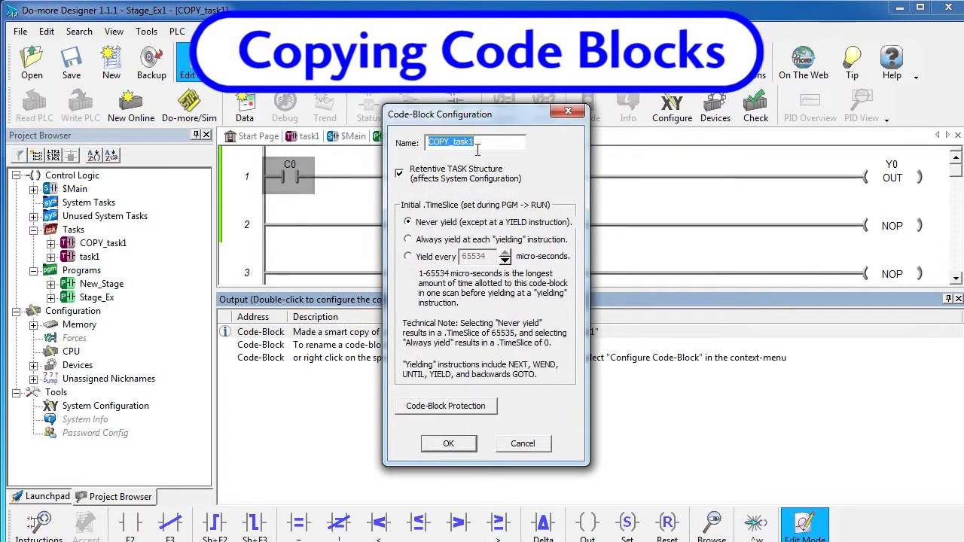
type("task2")
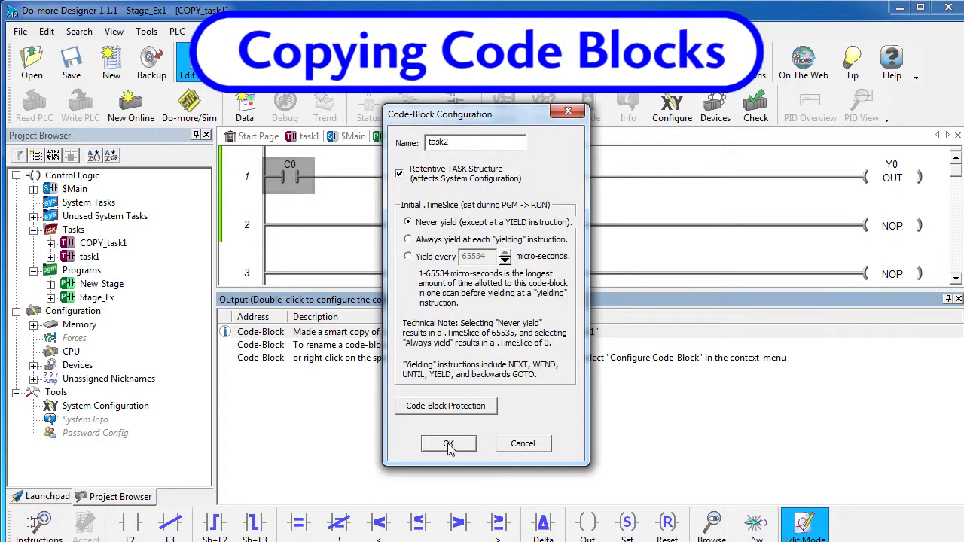
left_click(448, 444)
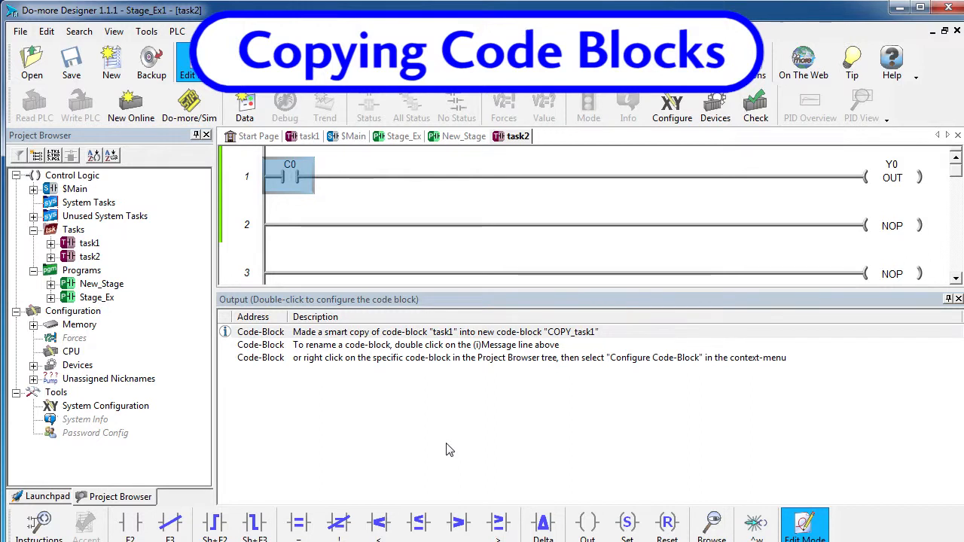
mouse_move(574, 424)
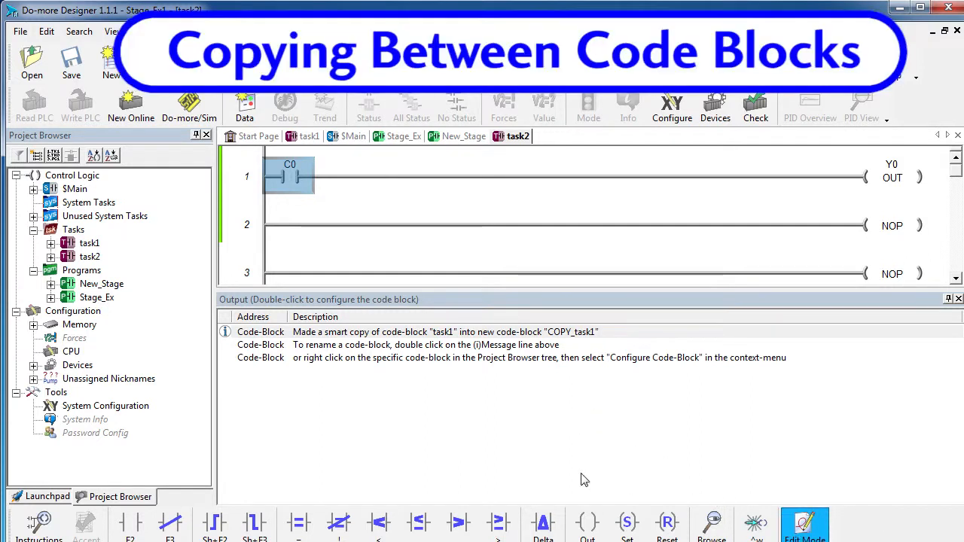
- Paste Stage_Ex's rungs into New_Stage, replacing source struct references with New_Stage
left_click(73, 175)
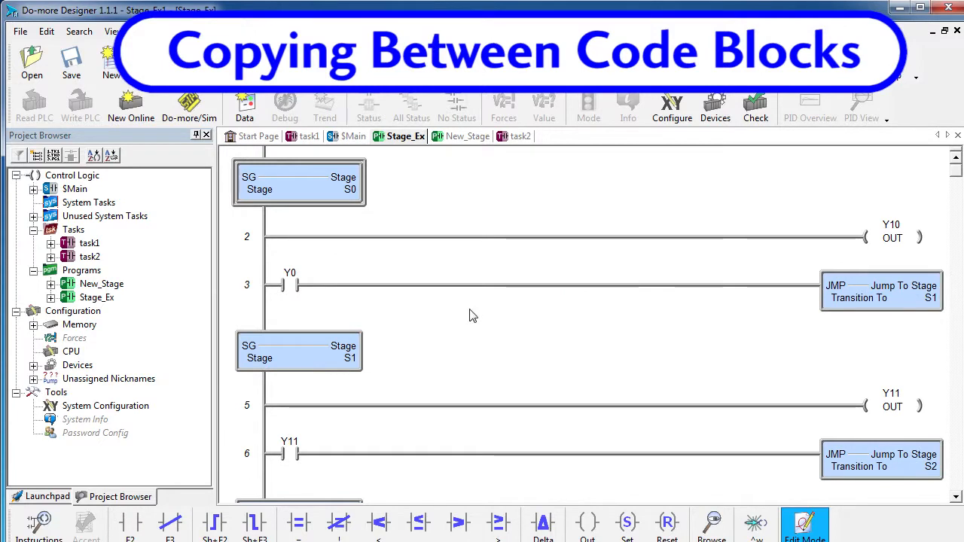
scroll("down", 3)
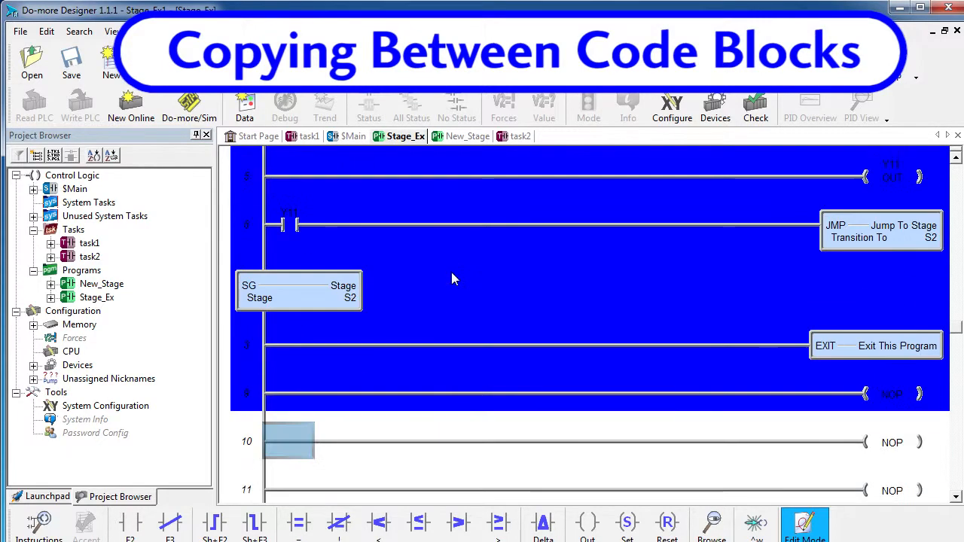
mouse_move(420, 292)
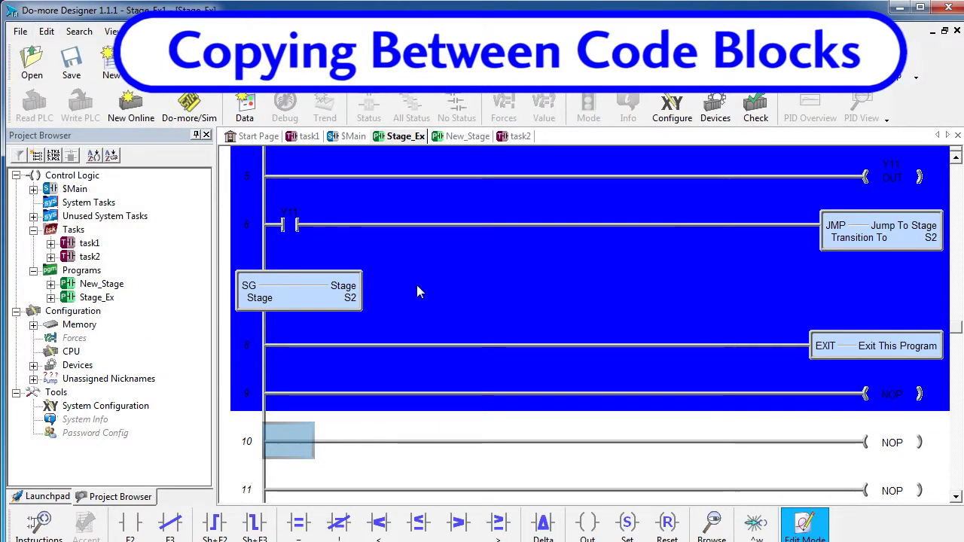
left_click(465, 137)
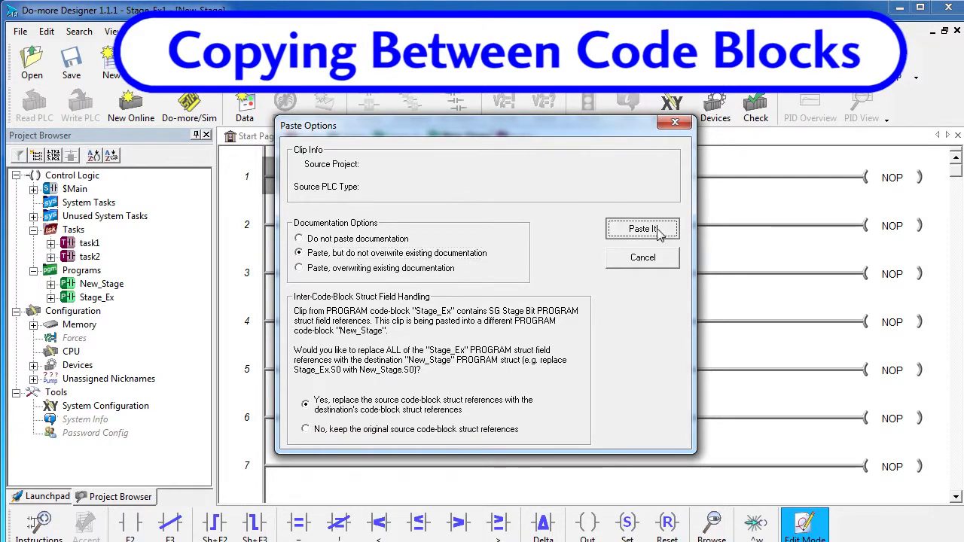
left_click(643, 229)
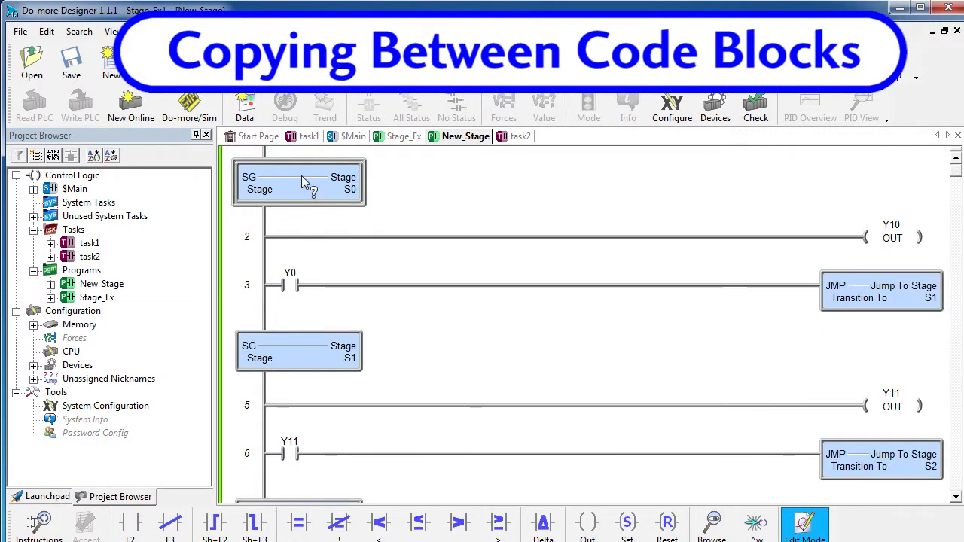
double_click(299, 182)
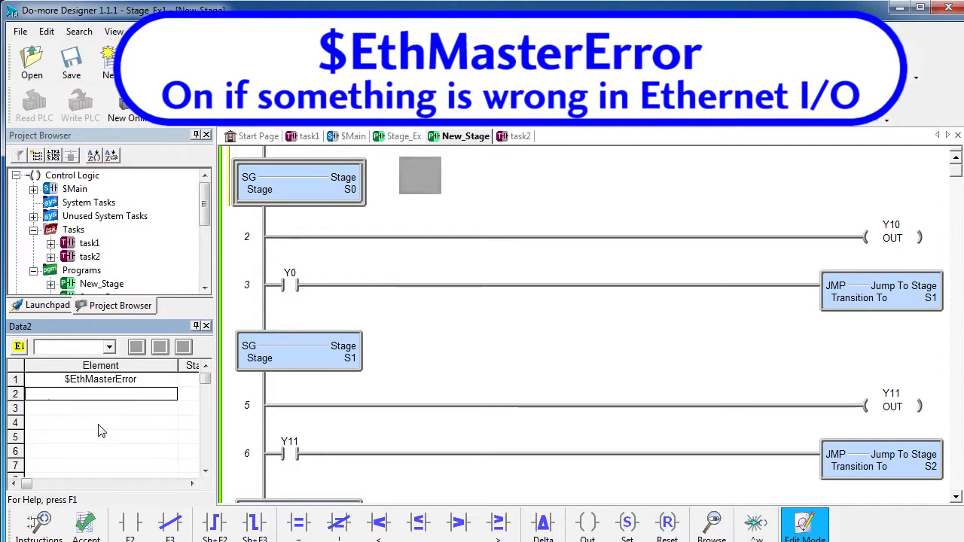
- Enter $EthIOMaster. in the next Data2 row and scroll its autocomplete element list
type("$EthIOMaster.")
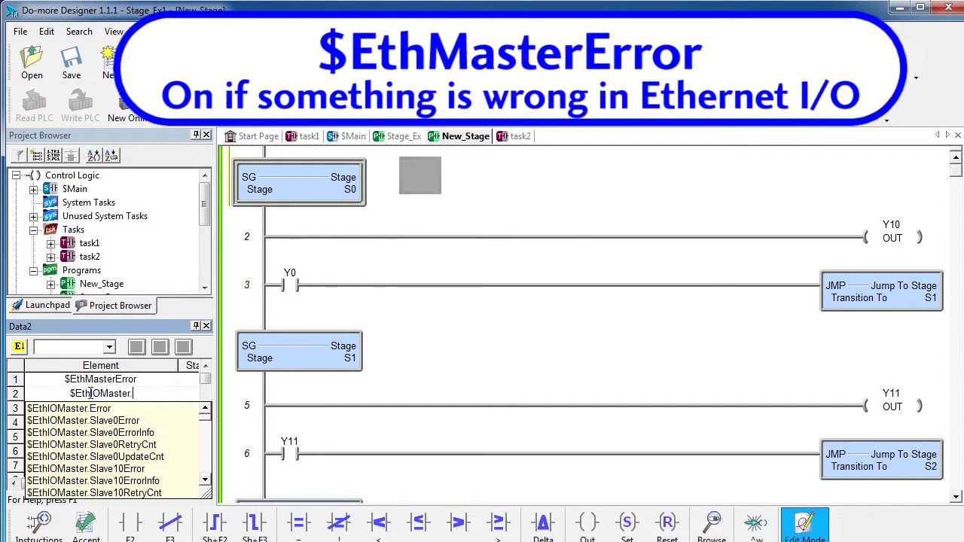
left_click(82, 420)
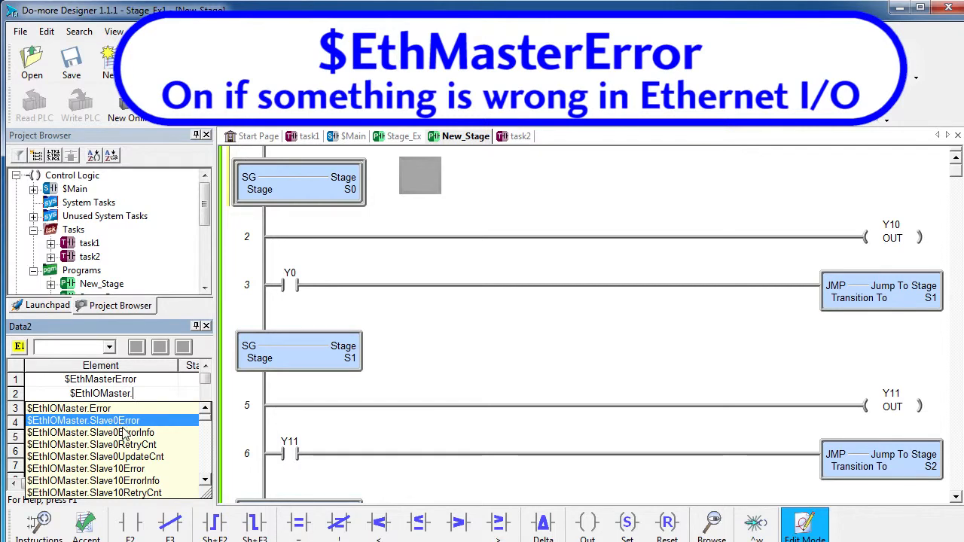
scroll("down", 3)
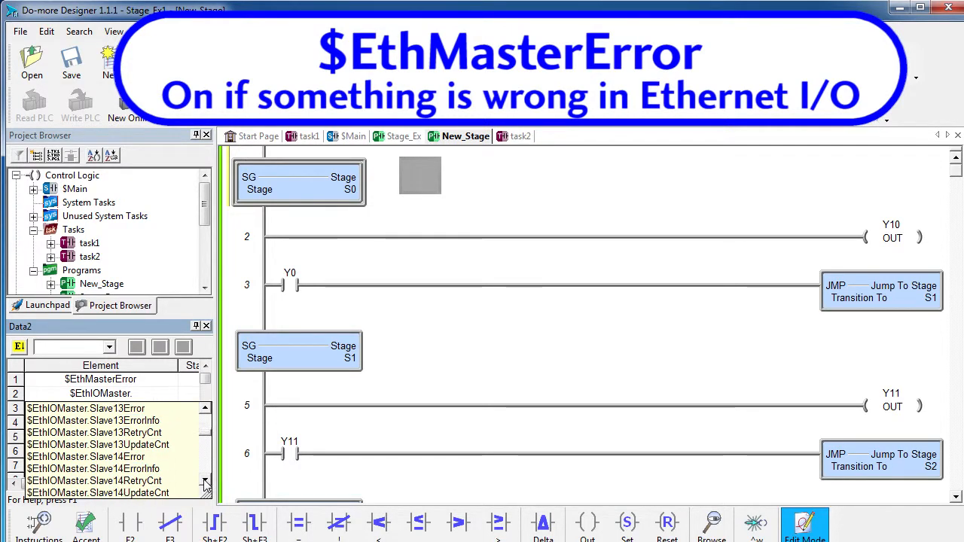
scroll("down", 3)
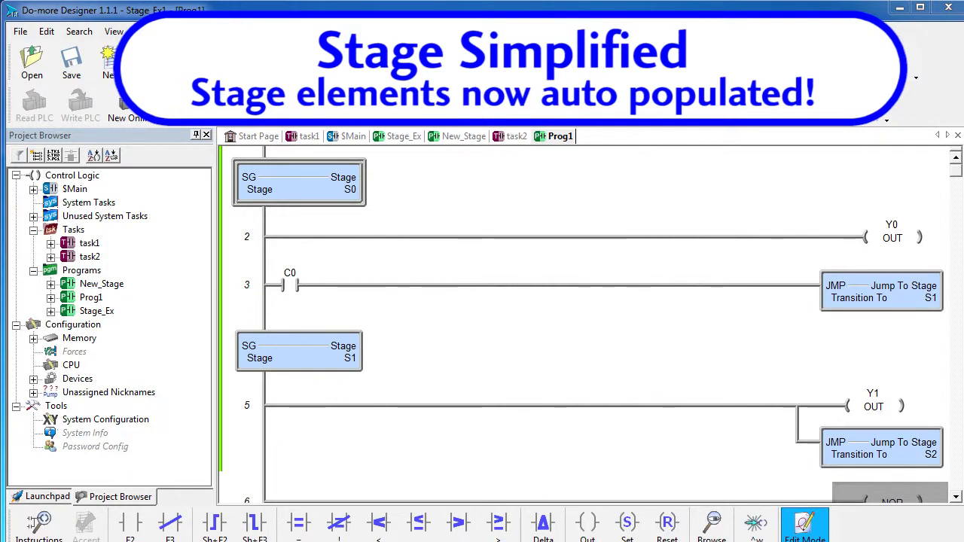
mouse_move(308, 360)
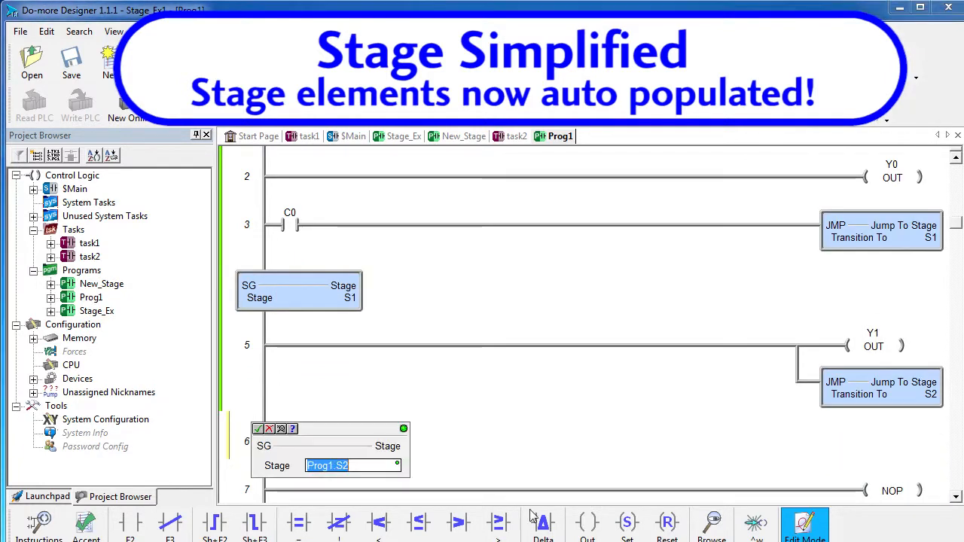
mouse_move(375, 484)
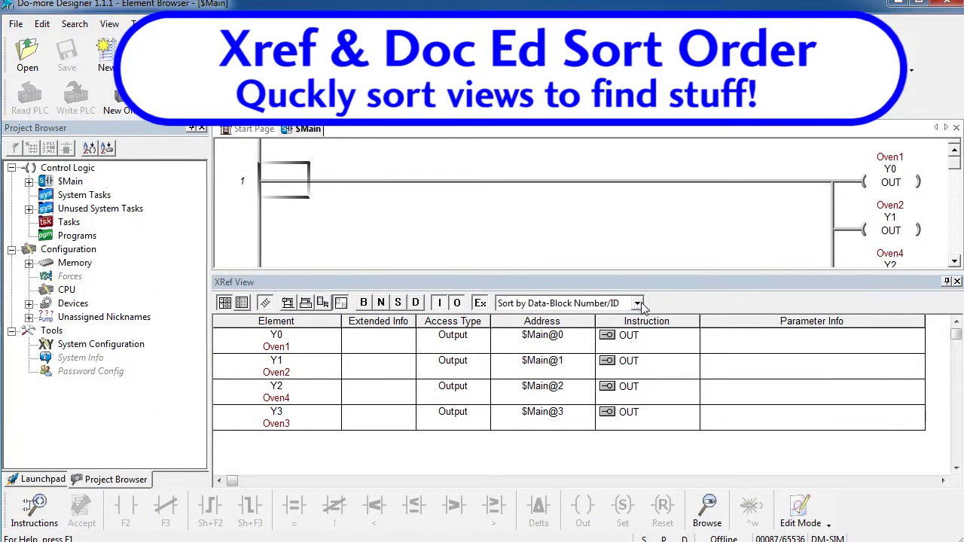
- Sort the $Main XRef View by element, descending, from Y3 to Y0
left_click(636, 303)
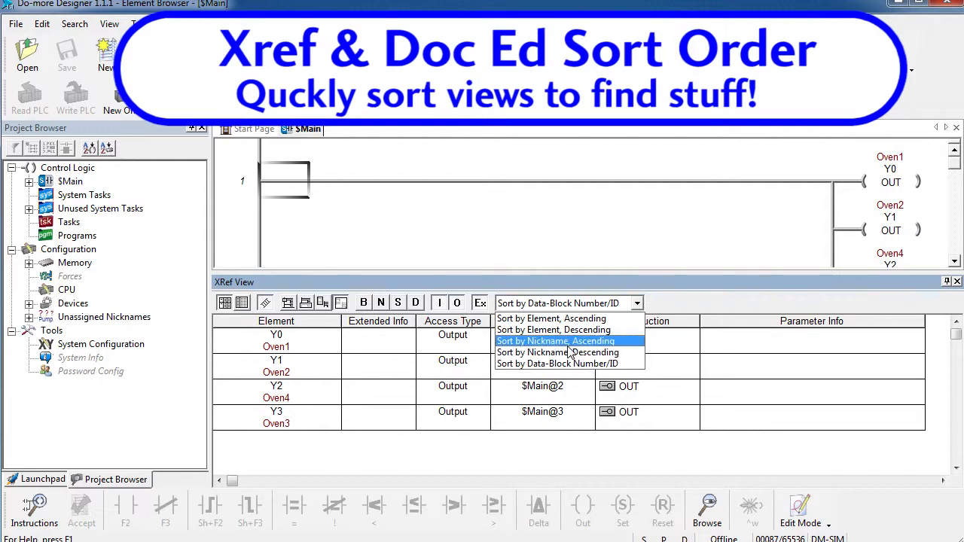
mouse_move(551, 317)
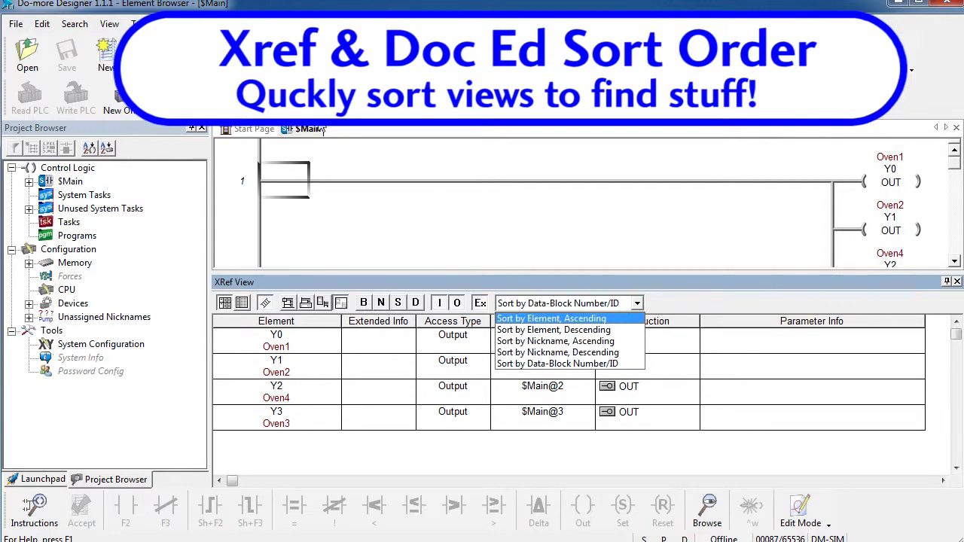
left_click(109, 23)
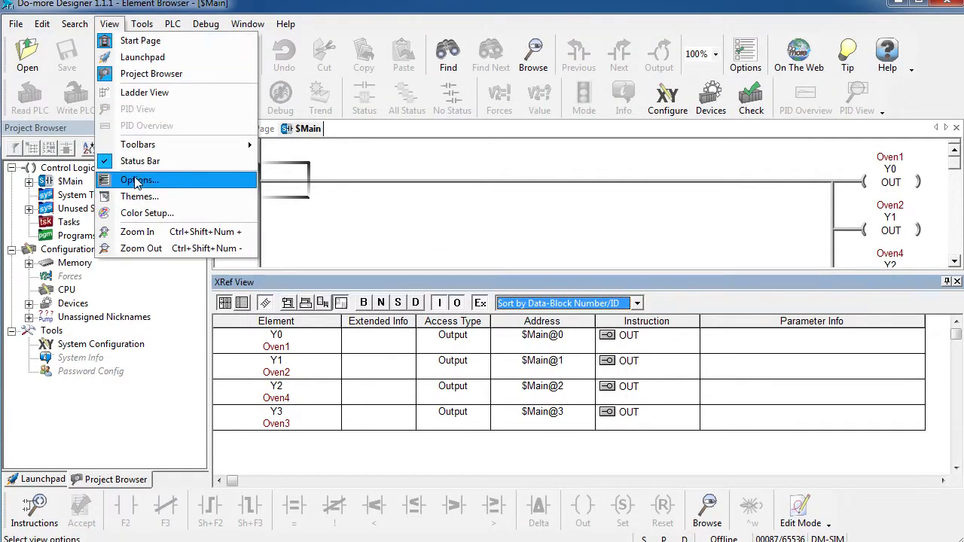
left_click(138, 179)
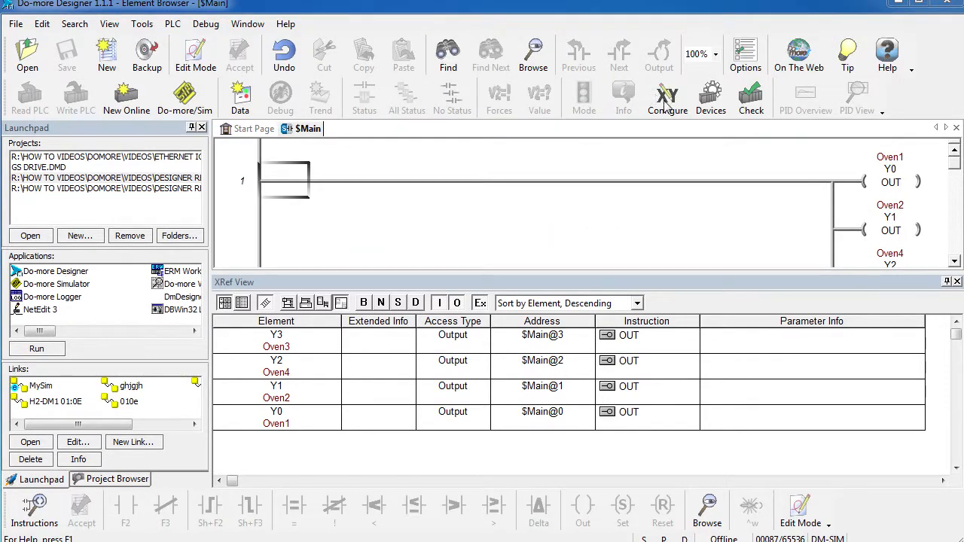
- Enable the Secondary Ethernet Connection on UDP port 5000 in System Configuration
left_click(666, 98)
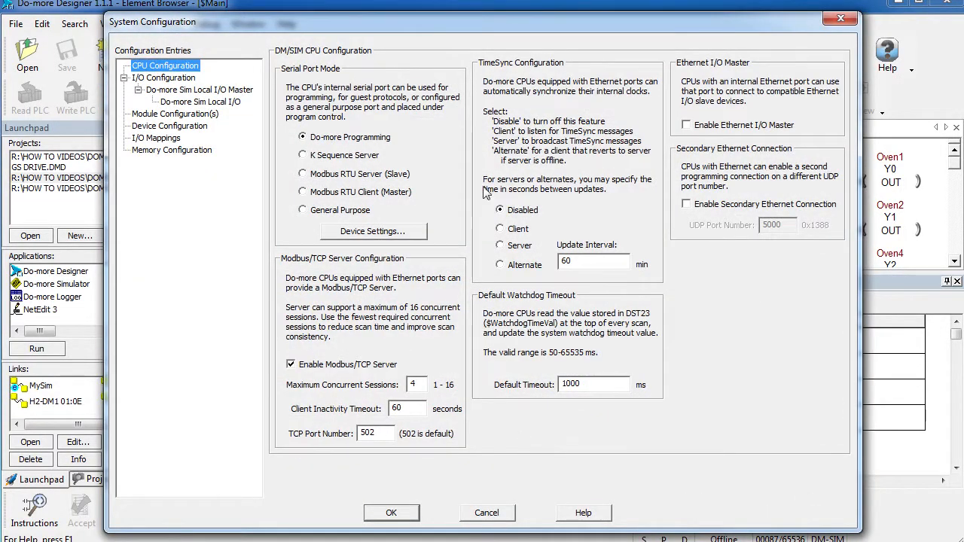
left_click(686, 204)
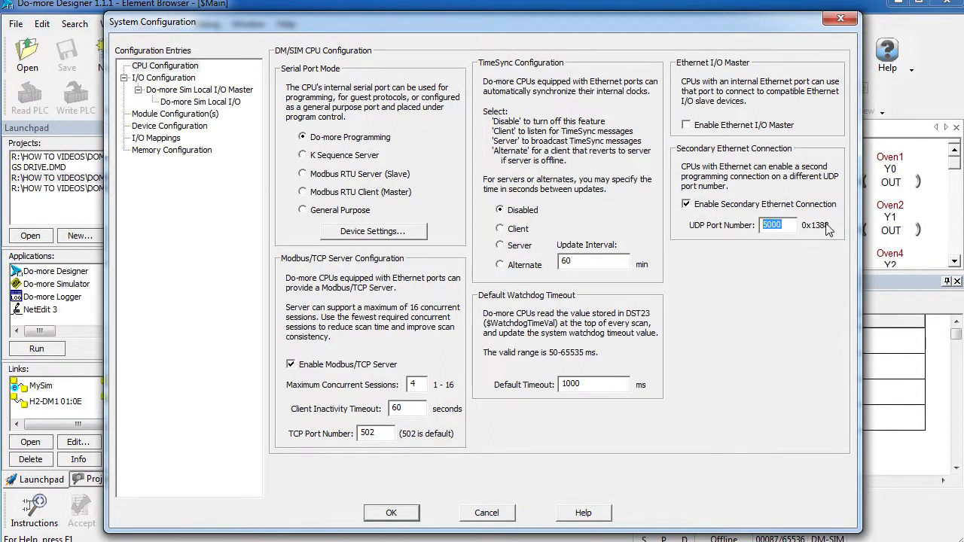
mouse_move(819, 237)
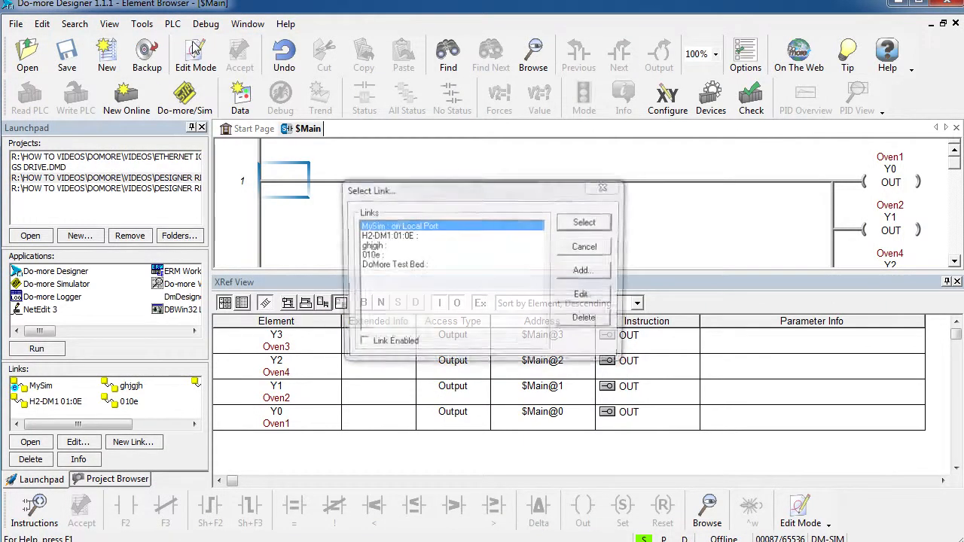
left_click(390, 265)
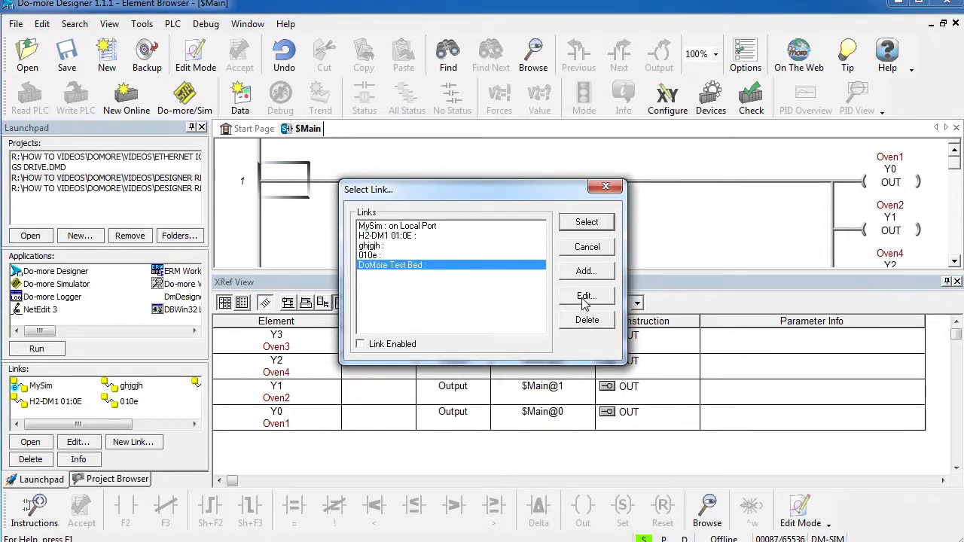
left_click(586, 296)
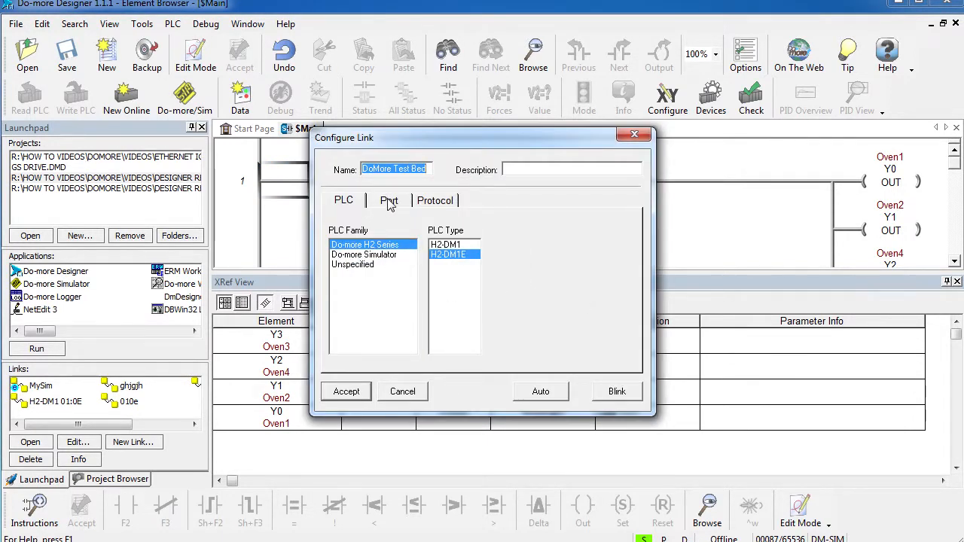
left_click(390, 200)
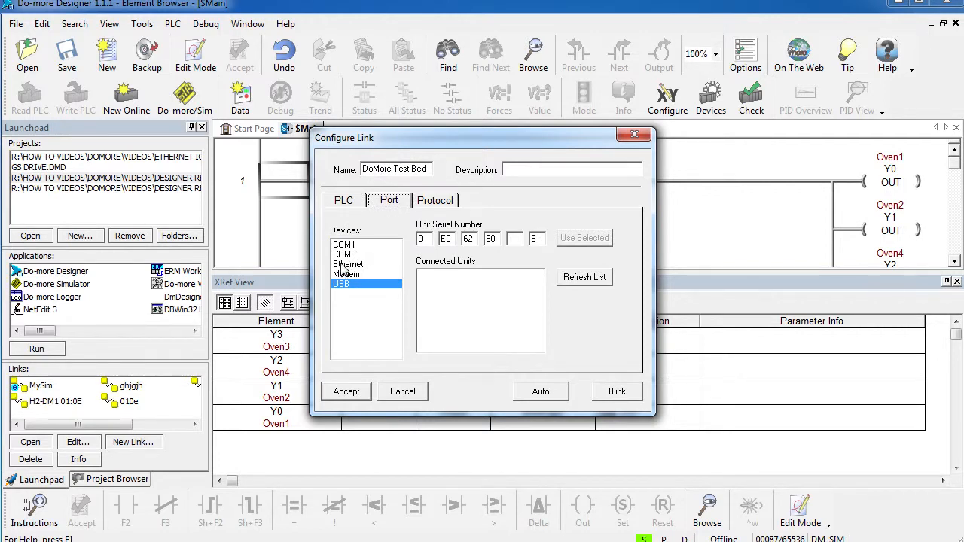
left_click(348, 264)
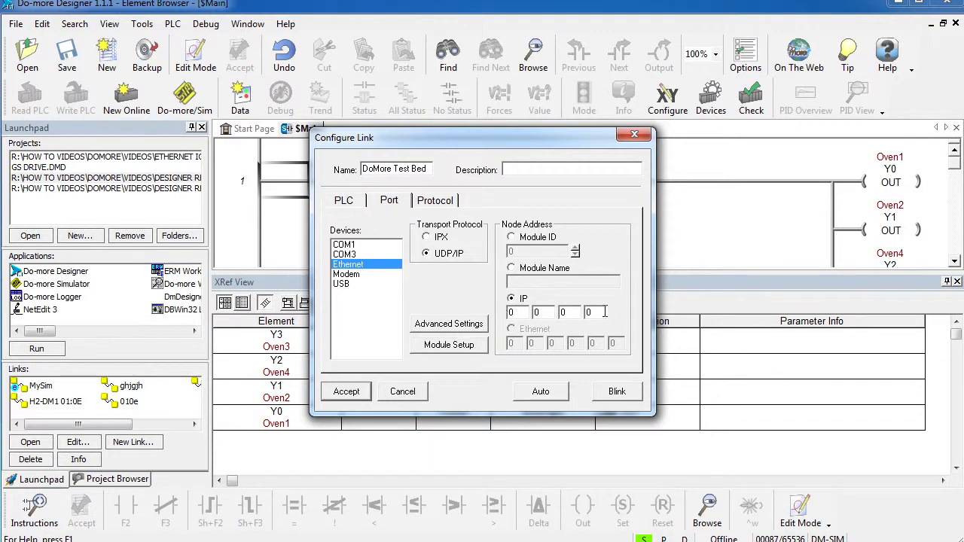
left_click(449, 323)
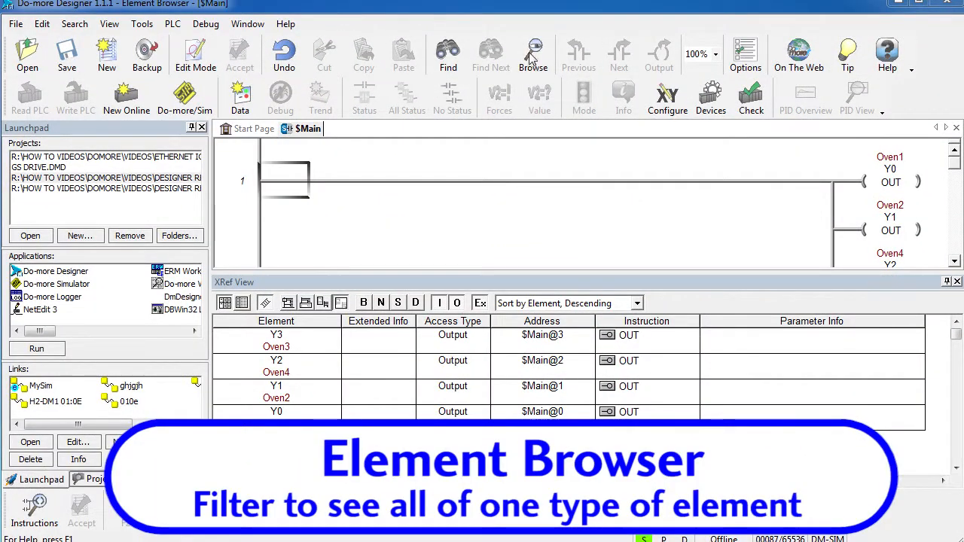
- In the Element Browser, hide system nicknames, filter to range Y0-2047, and select Oven1
left_click(533, 54)
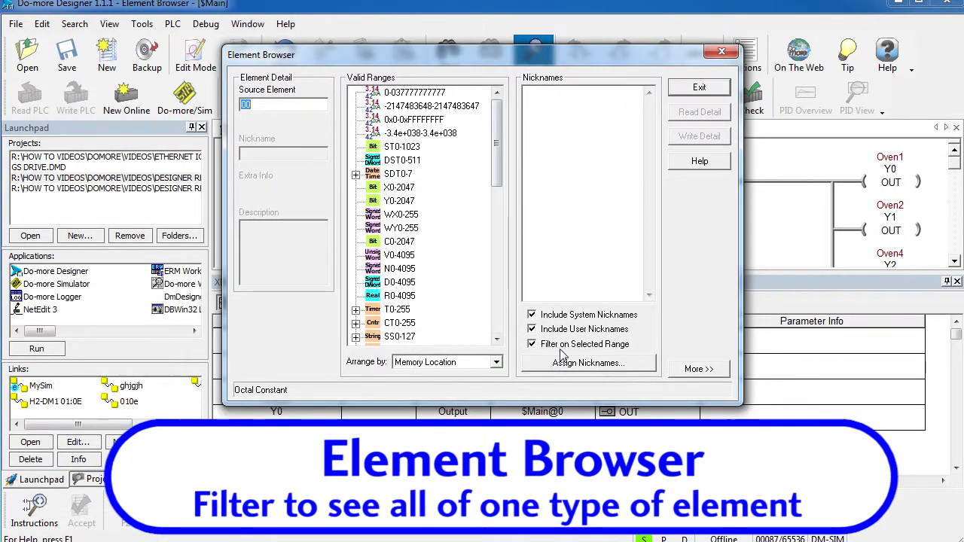
left_click(533, 344)
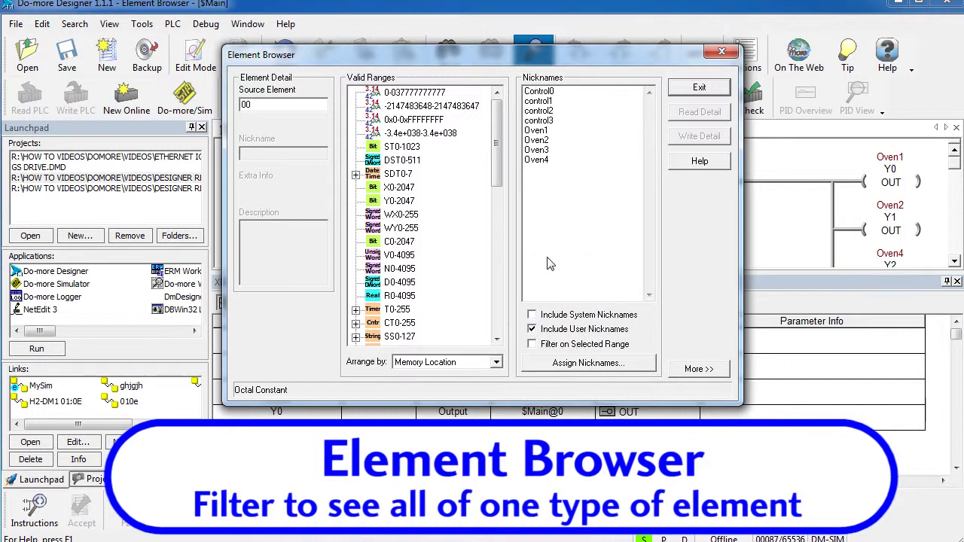
mouse_move(569, 196)
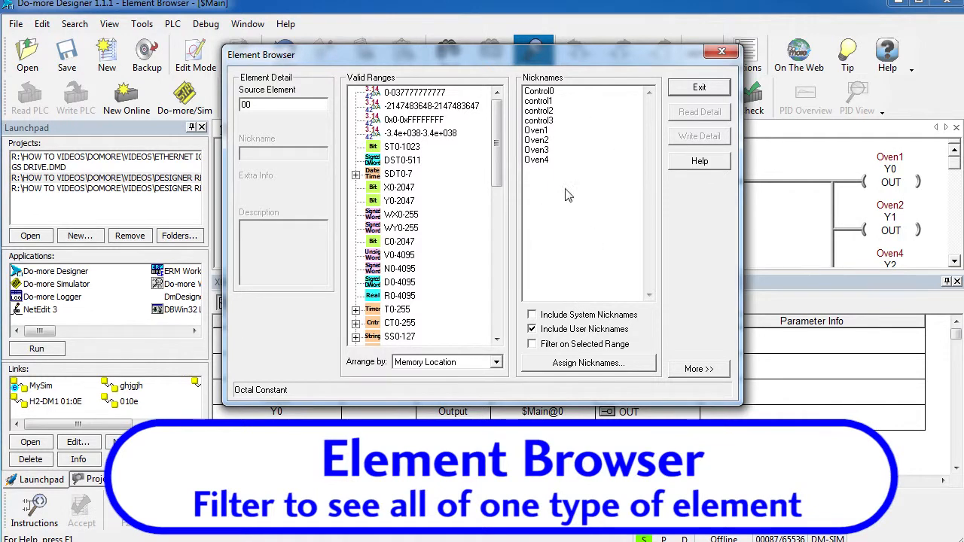
mouse_move(560, 253)
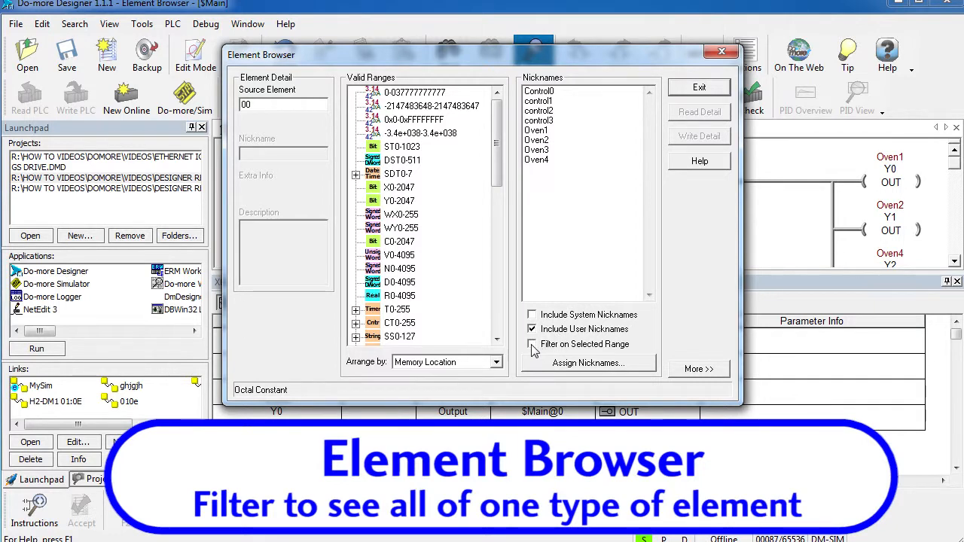
left_click(532, 344)
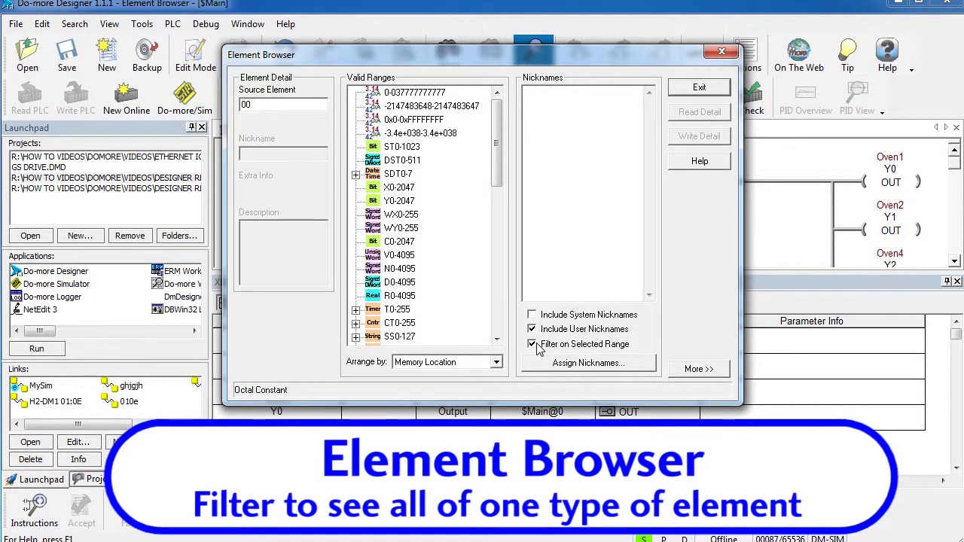
left_click(399, 201)
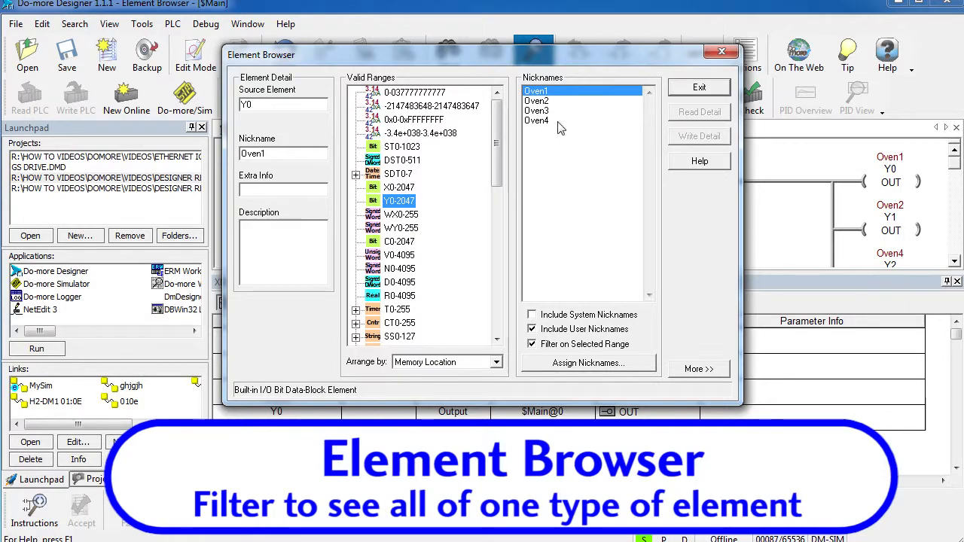
left_click(398, 241)
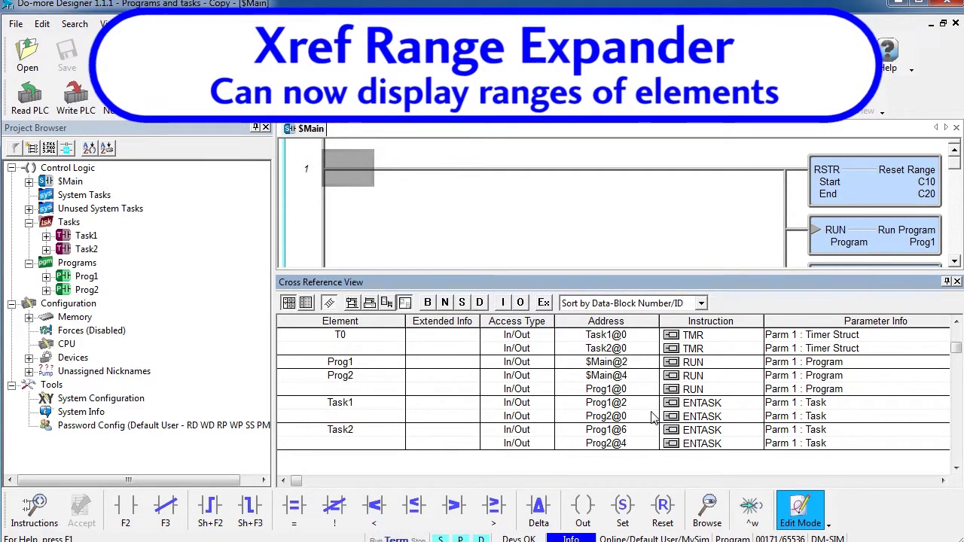
mouse_move(864, 197)
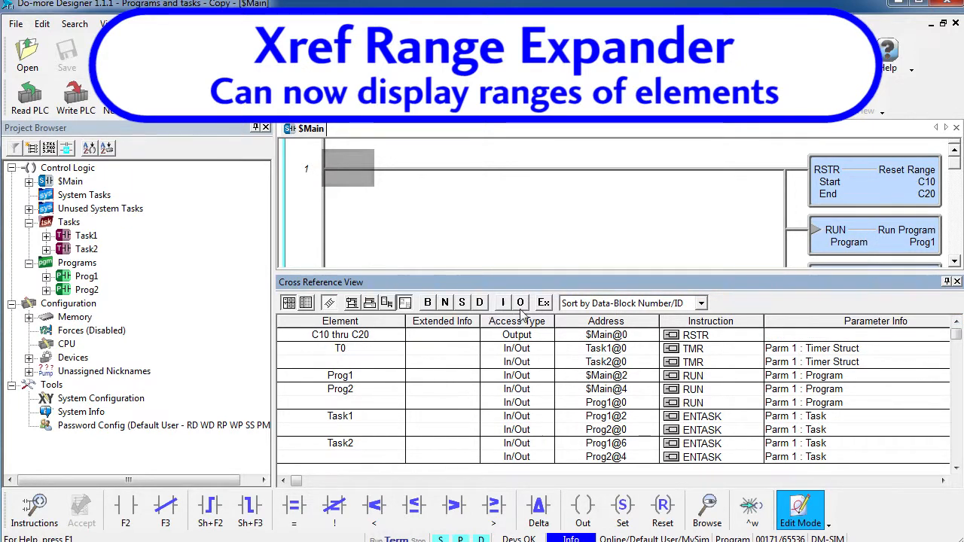
- Toggle the range expander so ranges like C10 thru C20 appear in the cross-reference
left_click(543, 302)
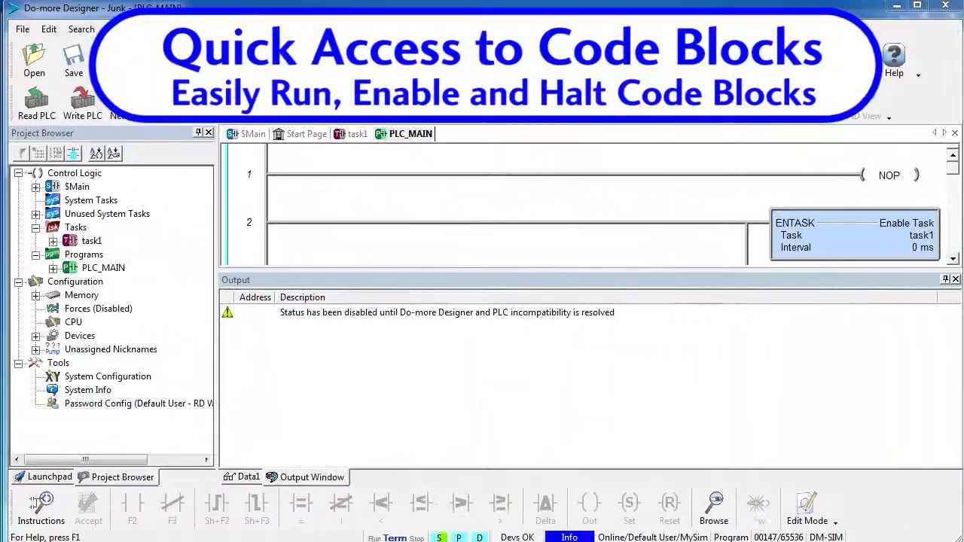
right_click(103, 267)
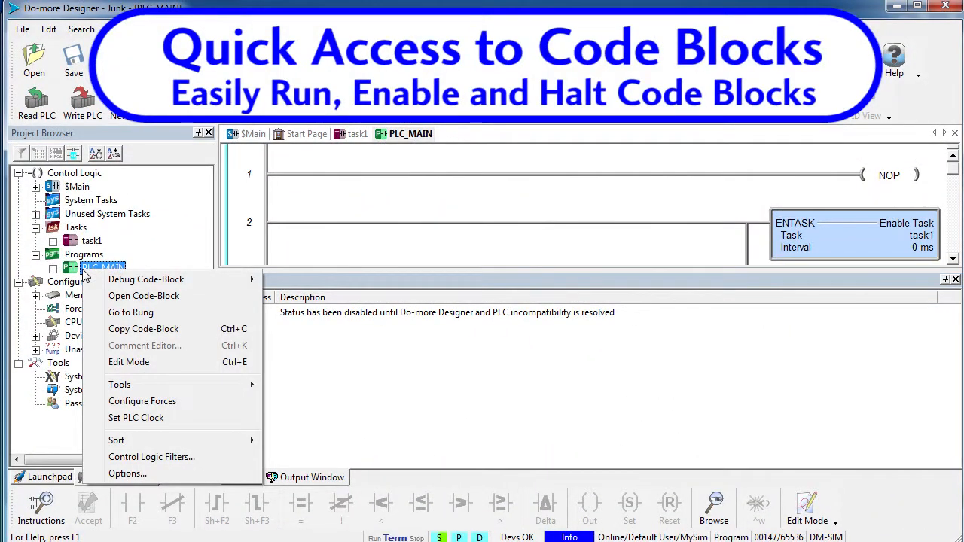
mouse_move(146, 279)
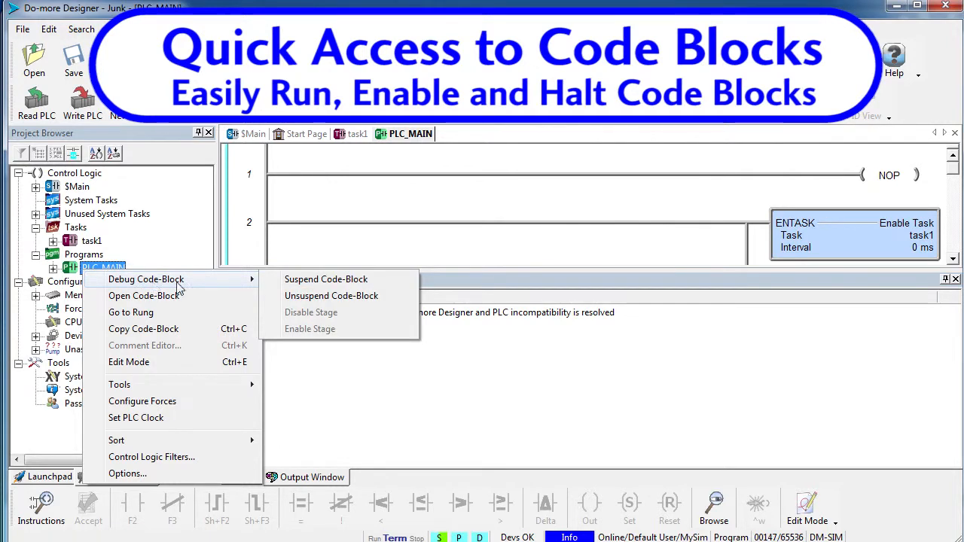
mouse_move(330, 295)
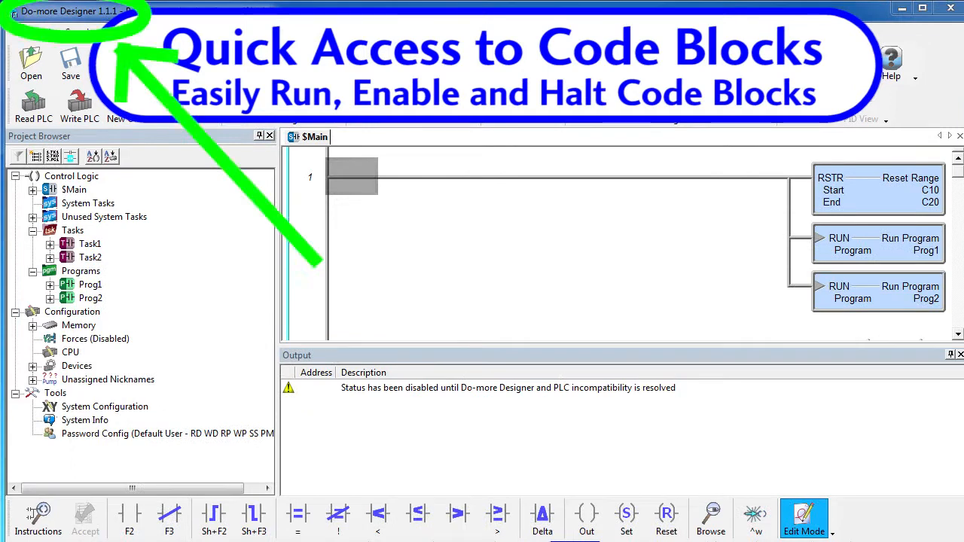
right_click(89, 284)
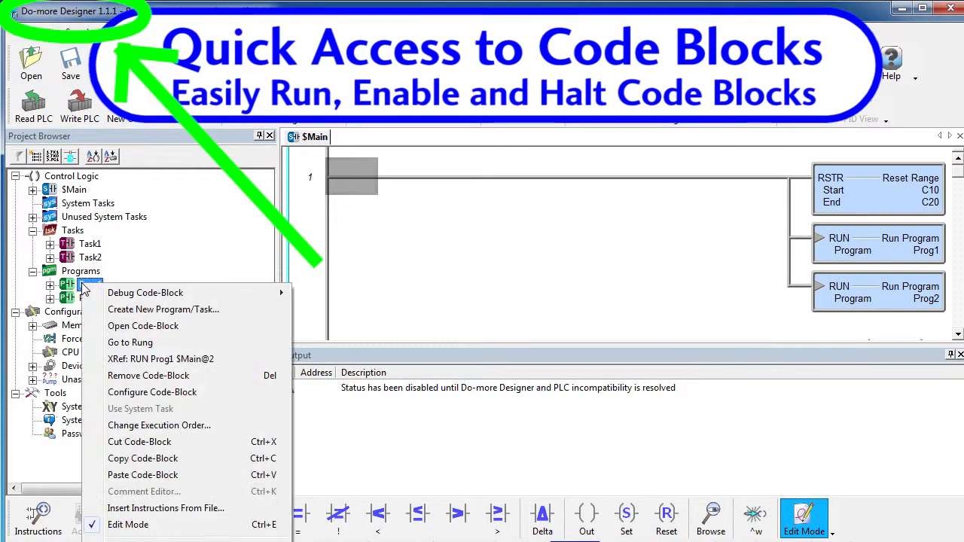
mouse_move(145, 293)
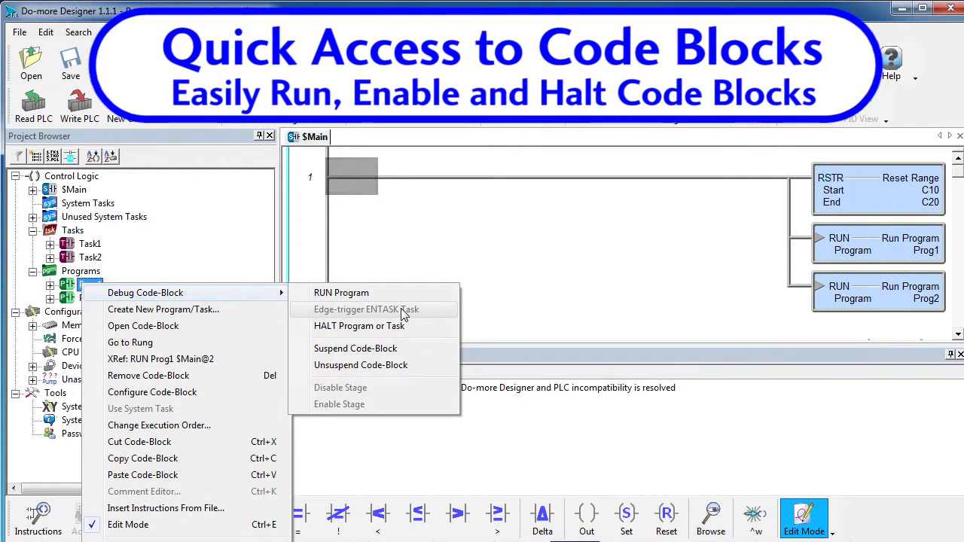
mouse_move(369, 325)
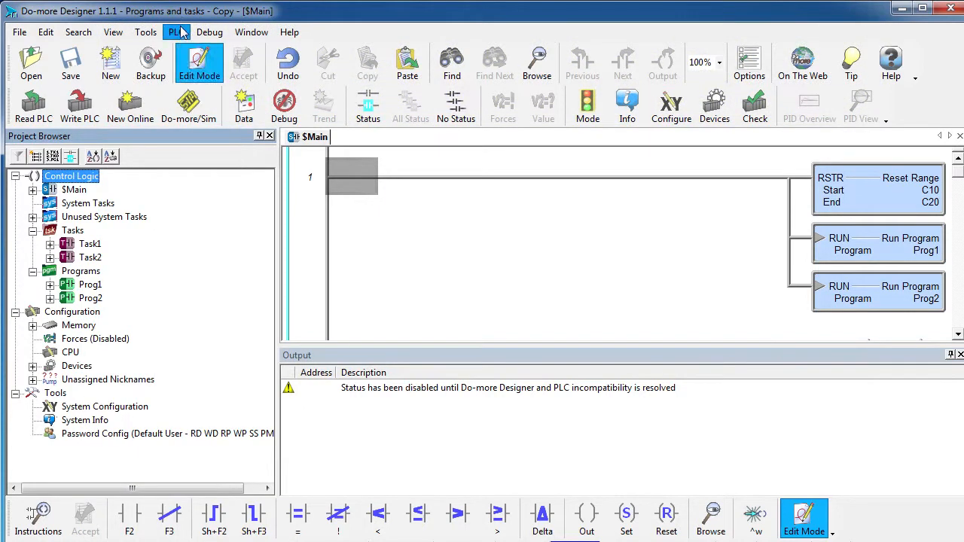
- Disconnect from the PLC, answering Yes to the 'Disconnect from PLC?' prompt
left_click(177, 31)
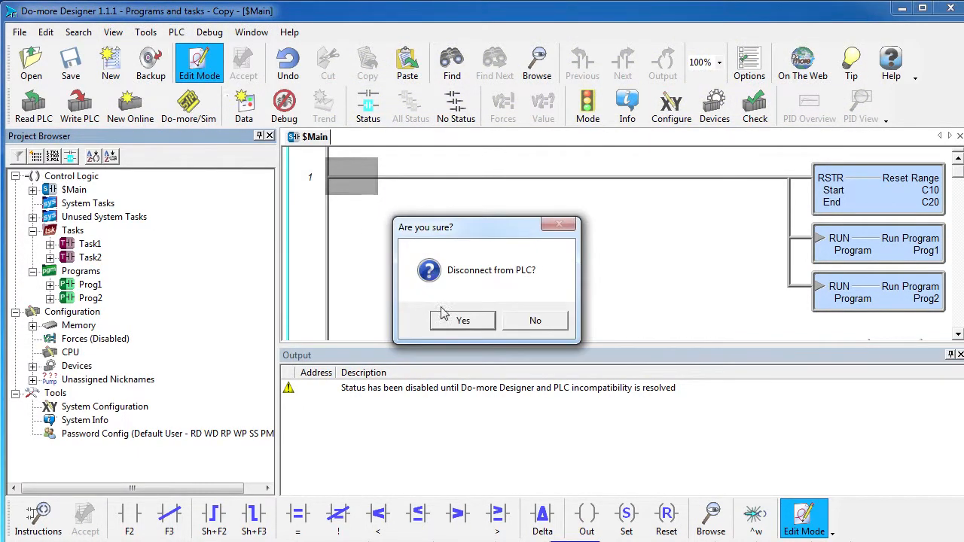
left_click(462, 320)
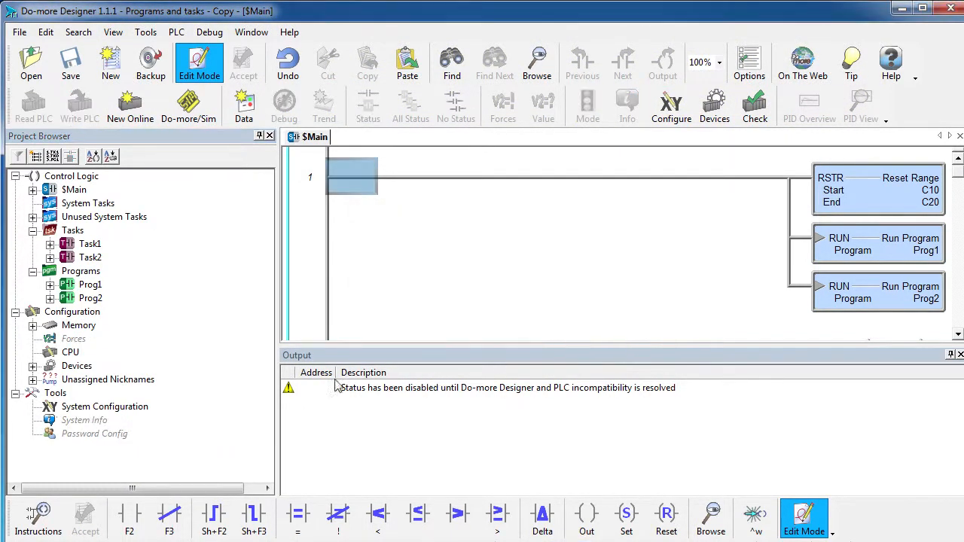
right_click(91, 284)
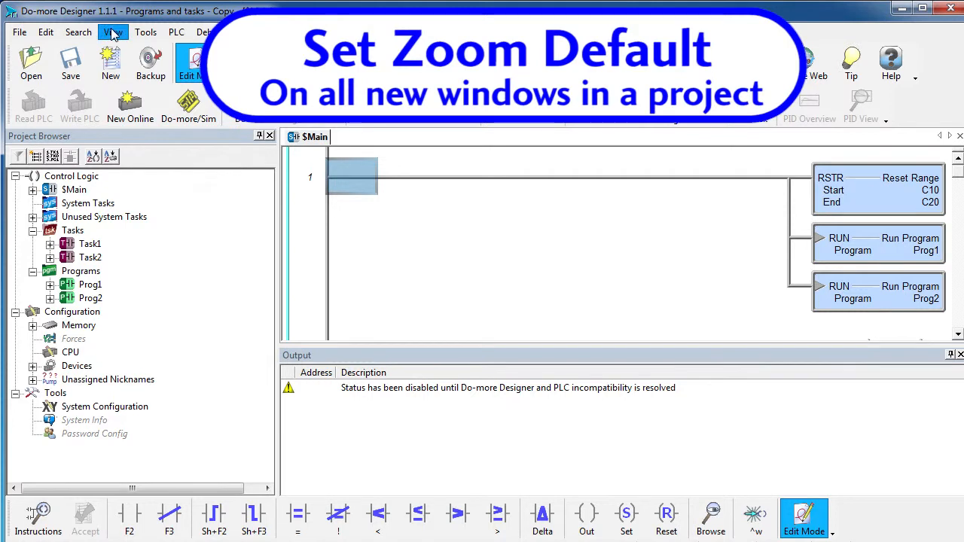
- Zoom the $Main ladder out to 65% and set Default Zoom for New Views to 100%
left_click(113, 32)
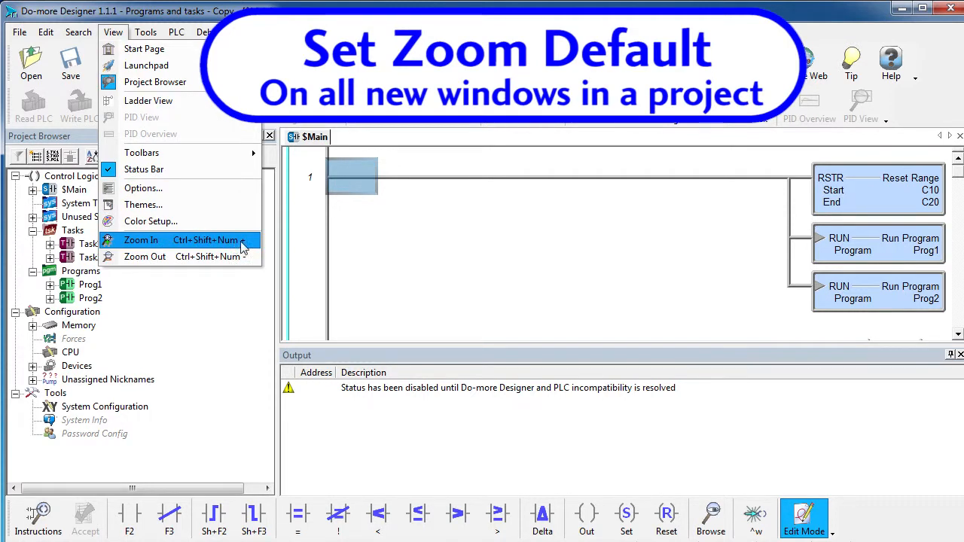
mouse_move(145, 256)
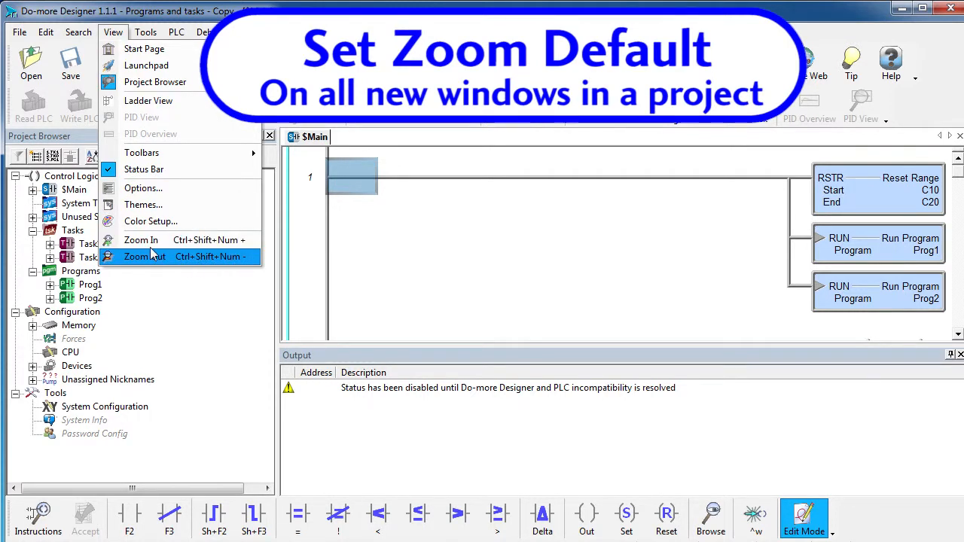
left_click(137, 256)
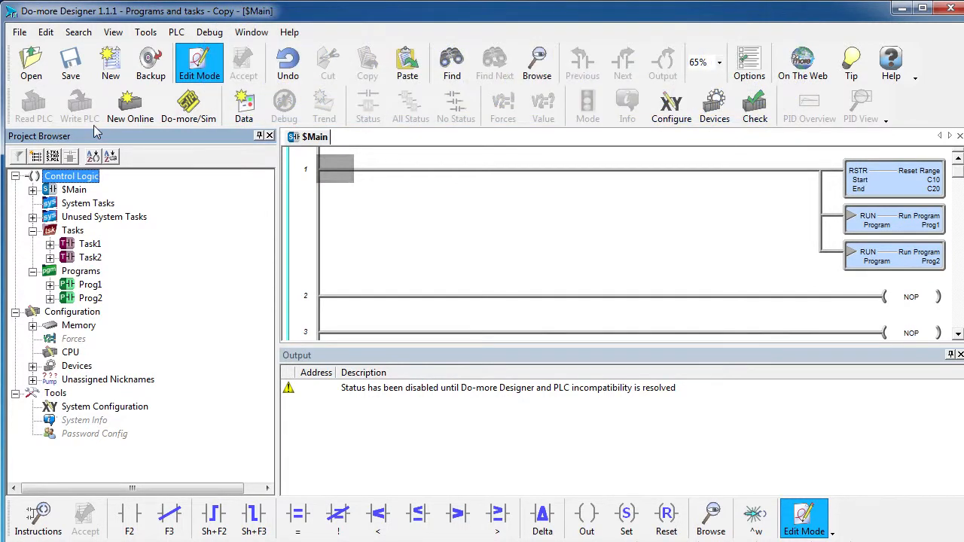
left_click(113, 32)
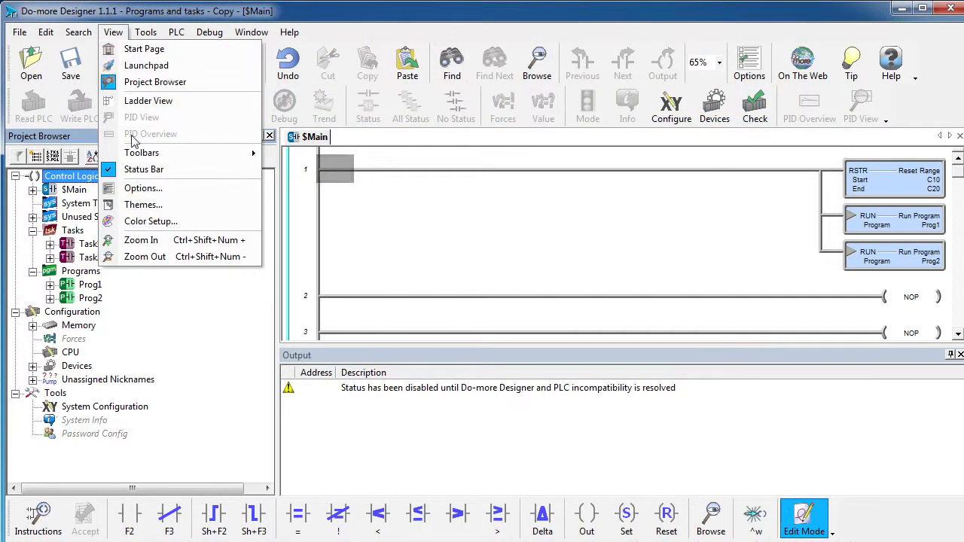
left_click(143, 187)
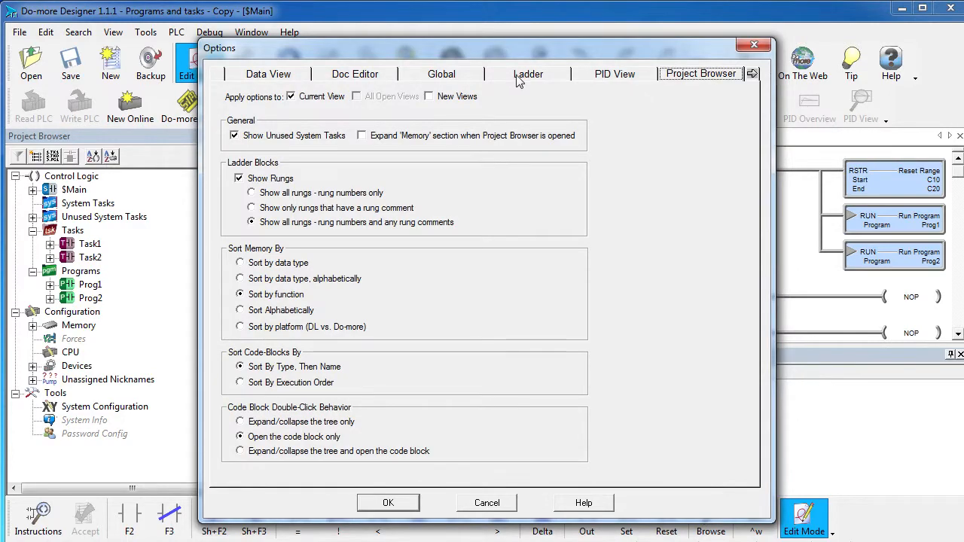
left_click(528, 74)
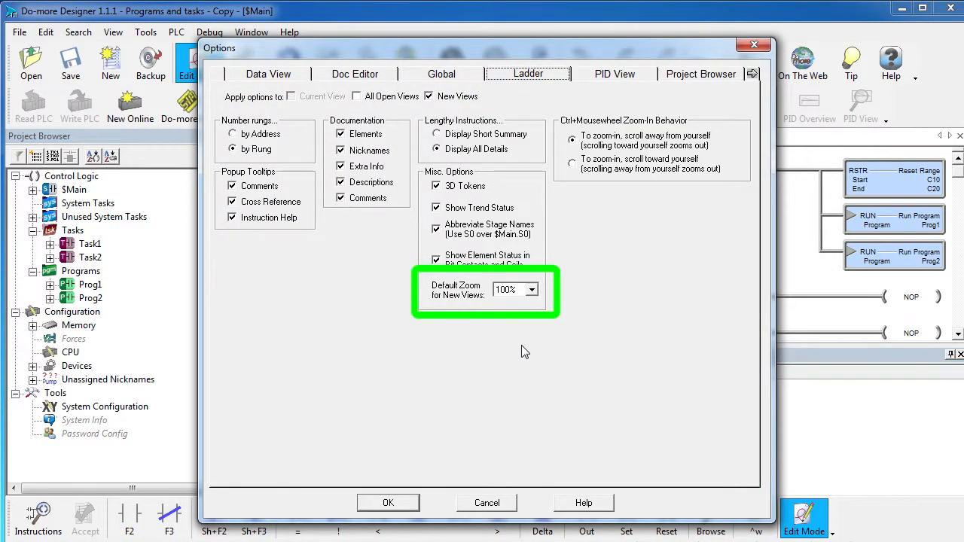
left_click(388, 503)
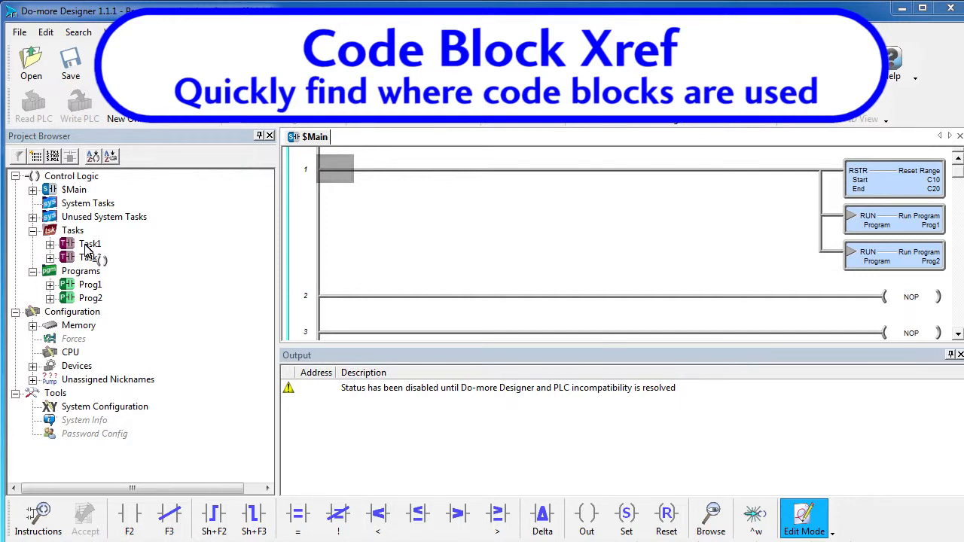
- Use Task1's XRef to jump to the ENTASK Task1 rung in Prog2
right_click(91, 243)
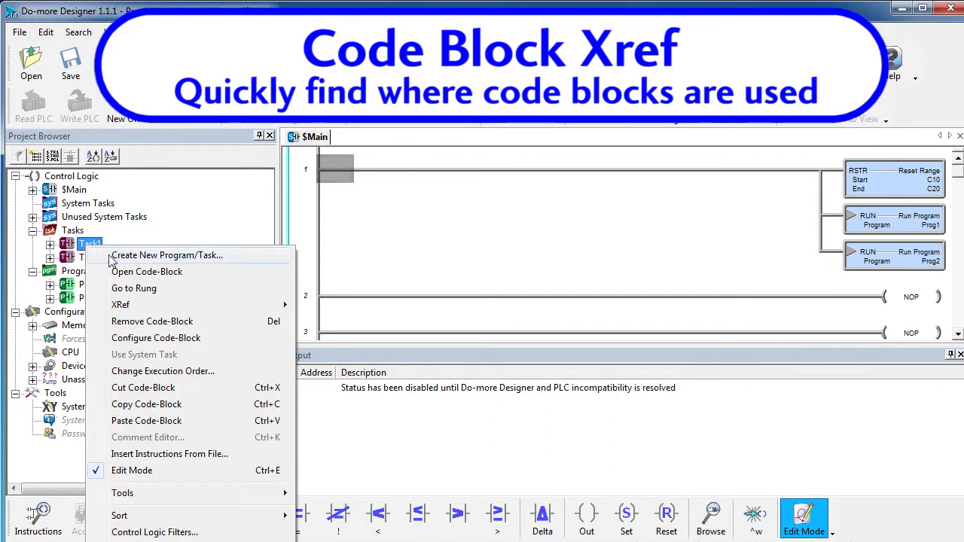
mouse_move(120, 304)
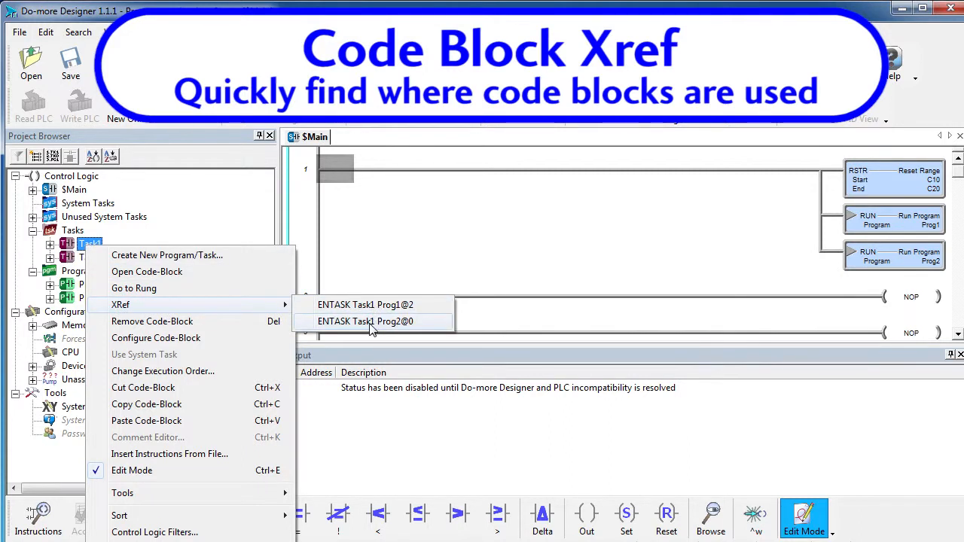
left_click(365, 322)
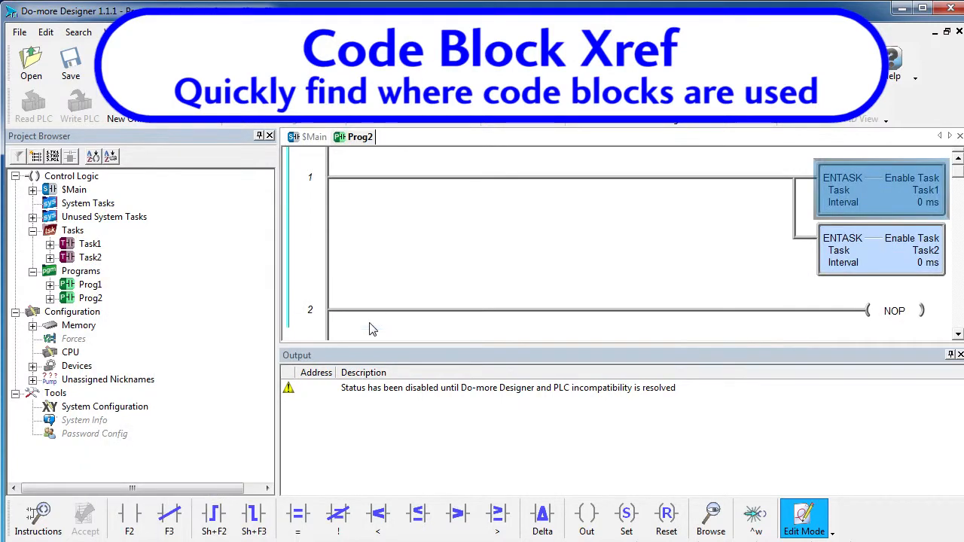
mouse_move(943, 173)
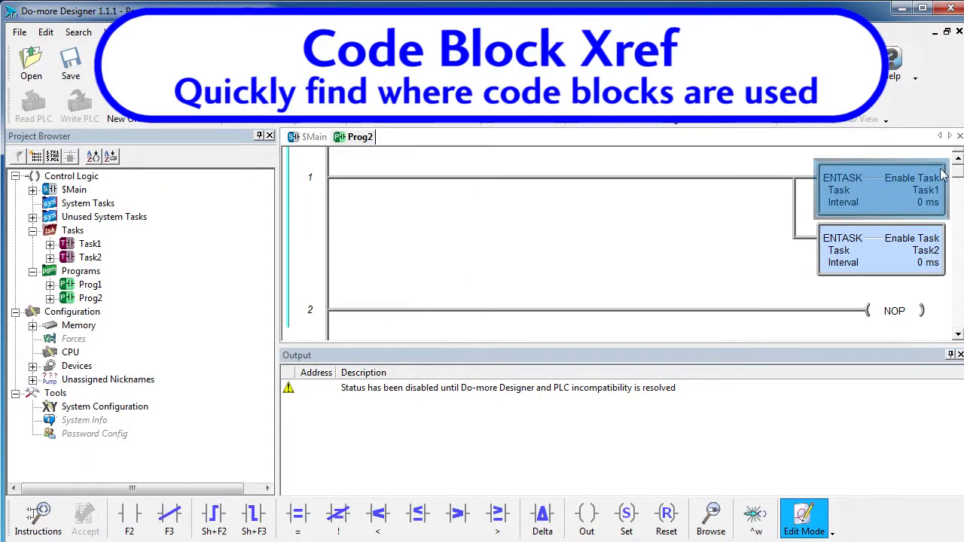
mouse_move(83, 296)
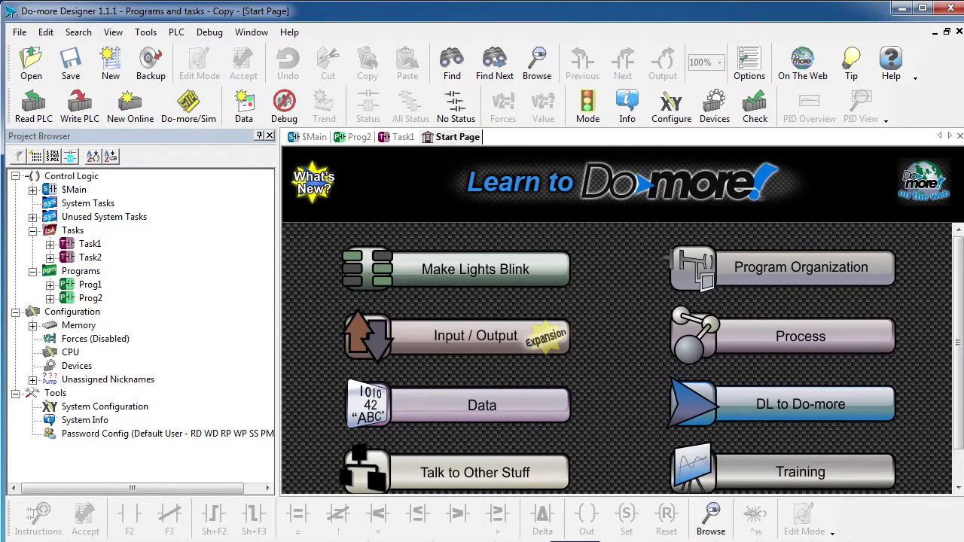
left_click(312, 183)
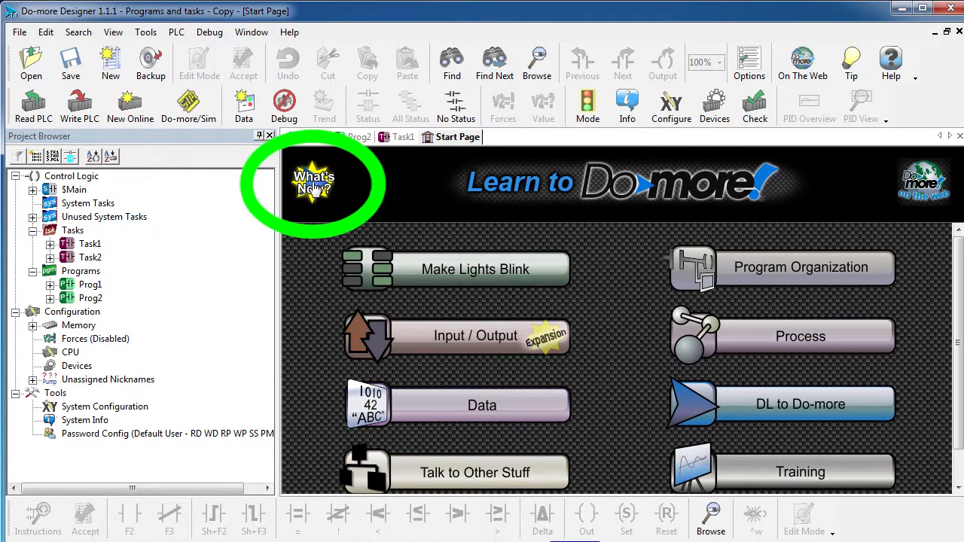
left_click(312, 183)
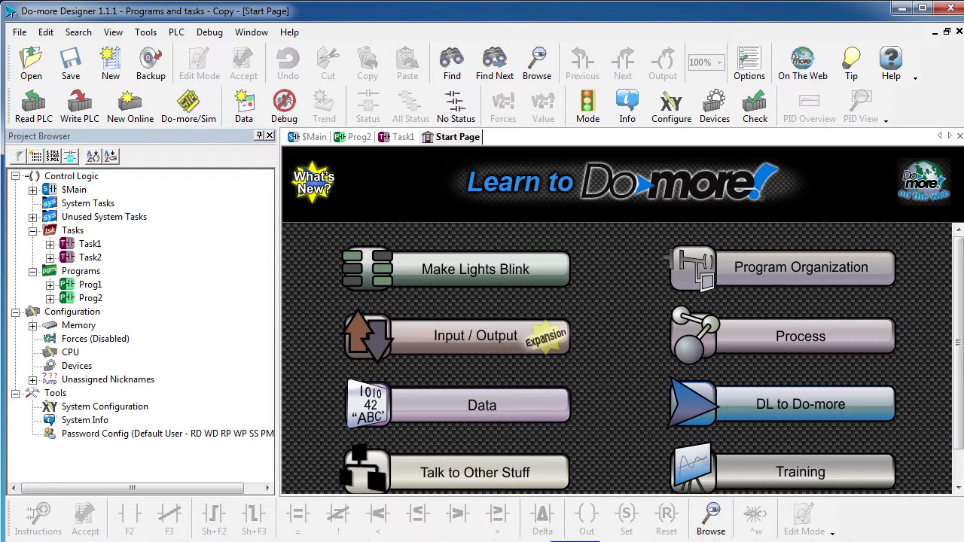
- Open the Help menu to reach the technical support and forum links
left_click(290, 32)
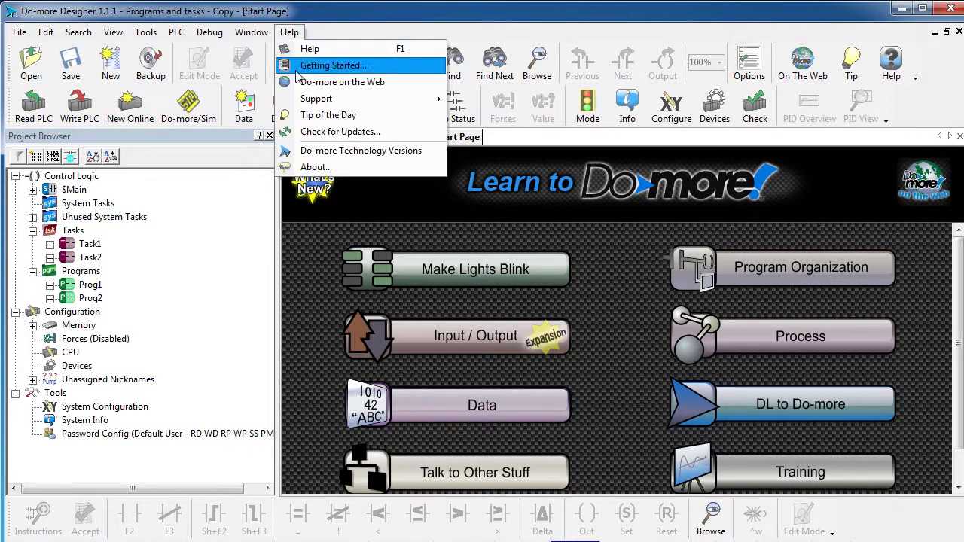
mouse_move(317, 98)
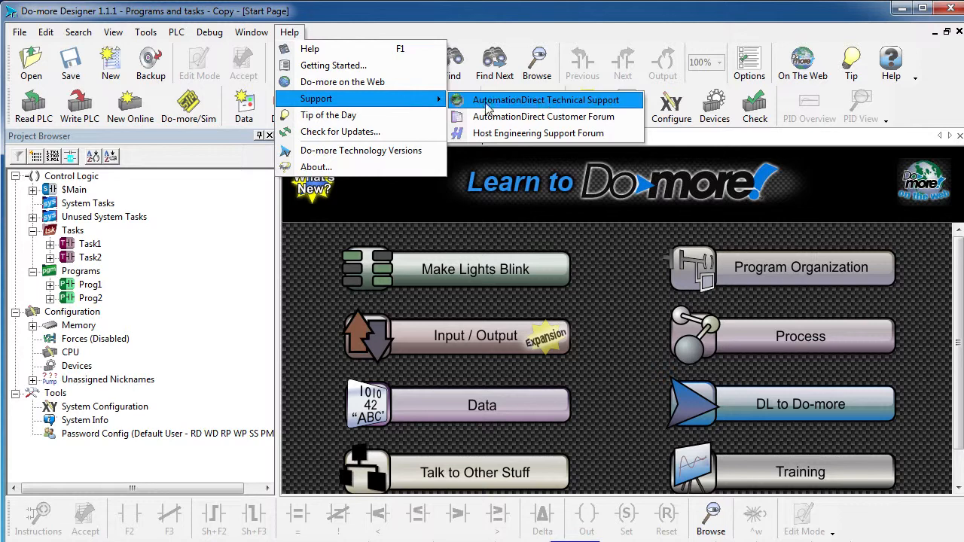
mouse_move(606, 104)
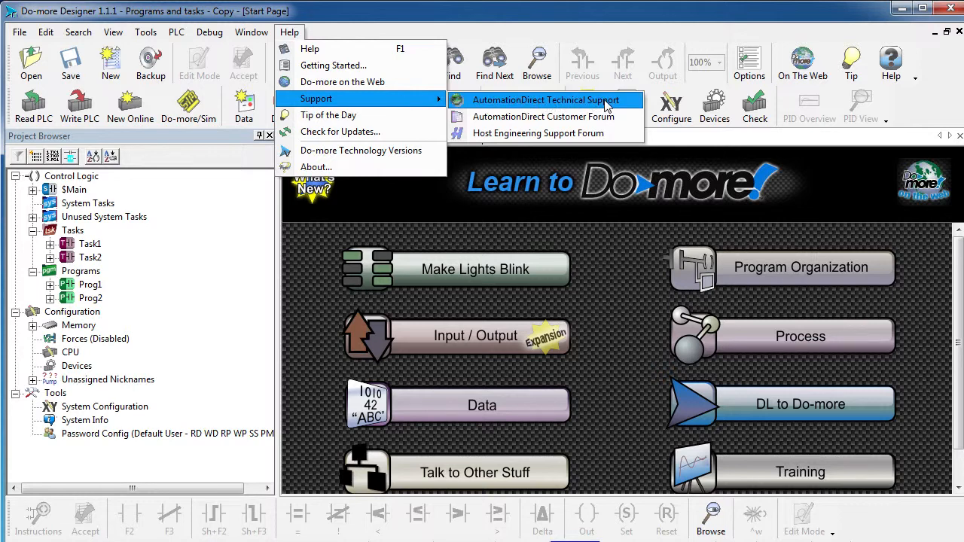
mouse_move(544, 117)
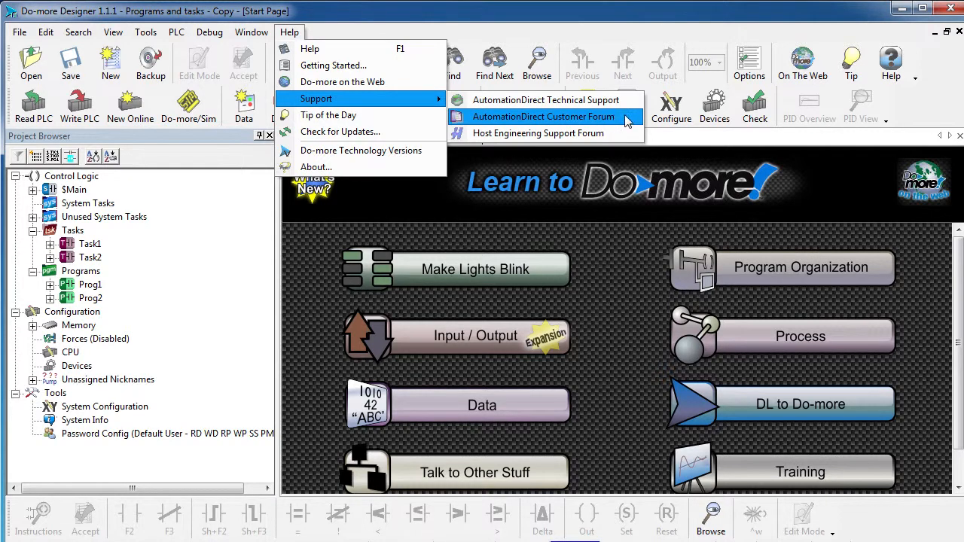
mouse_move(539, 133)
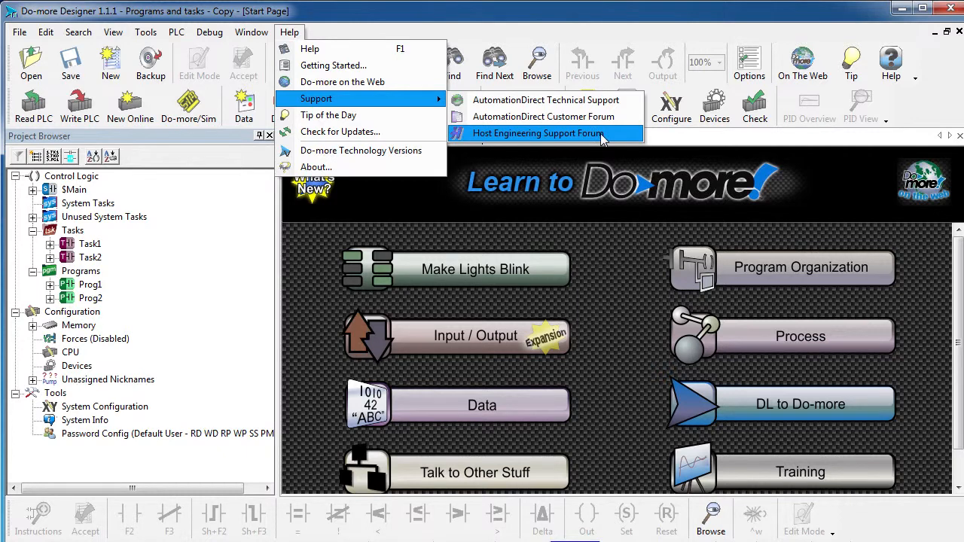